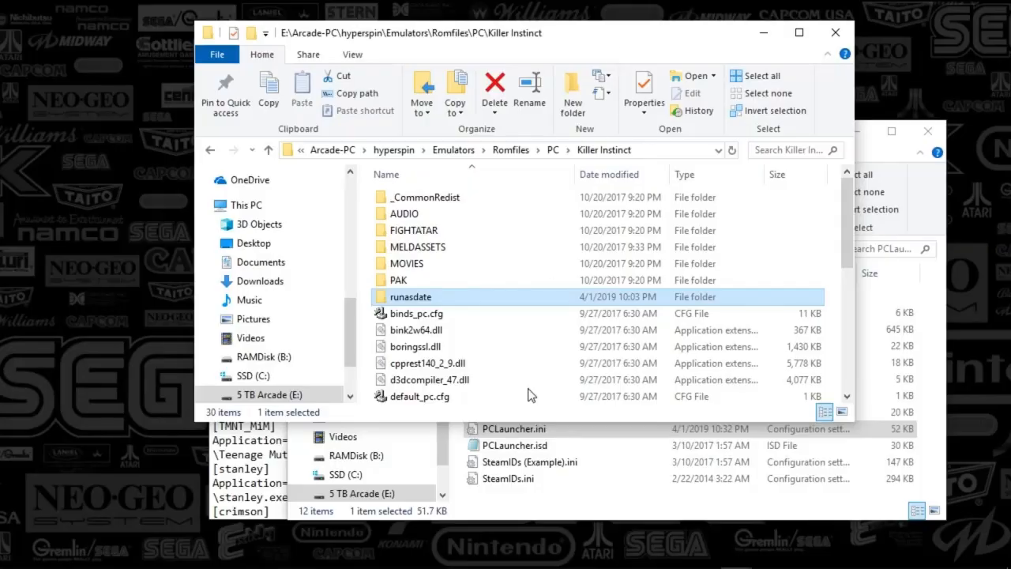
mouse_move(383, 271)
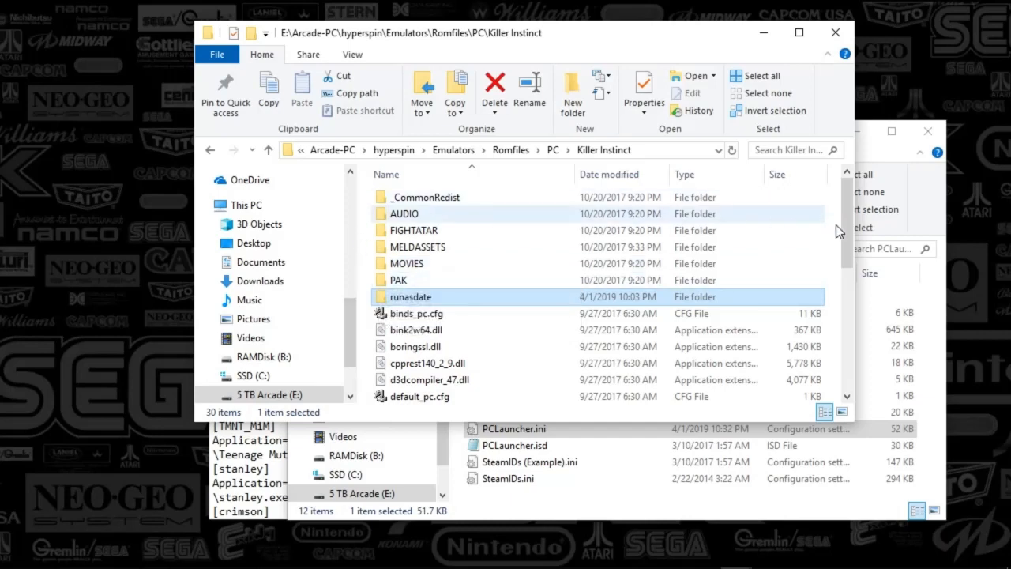
Scroll the Killer Instinct folder, enter runasdate and select RunAsDate.exe
scroll("down", 3)
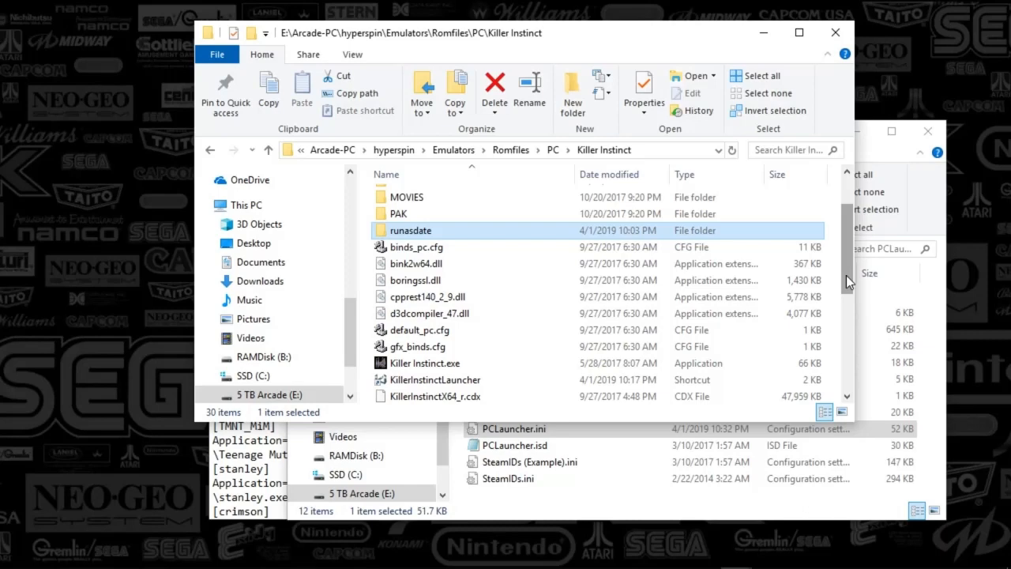
scroll("down", 3)
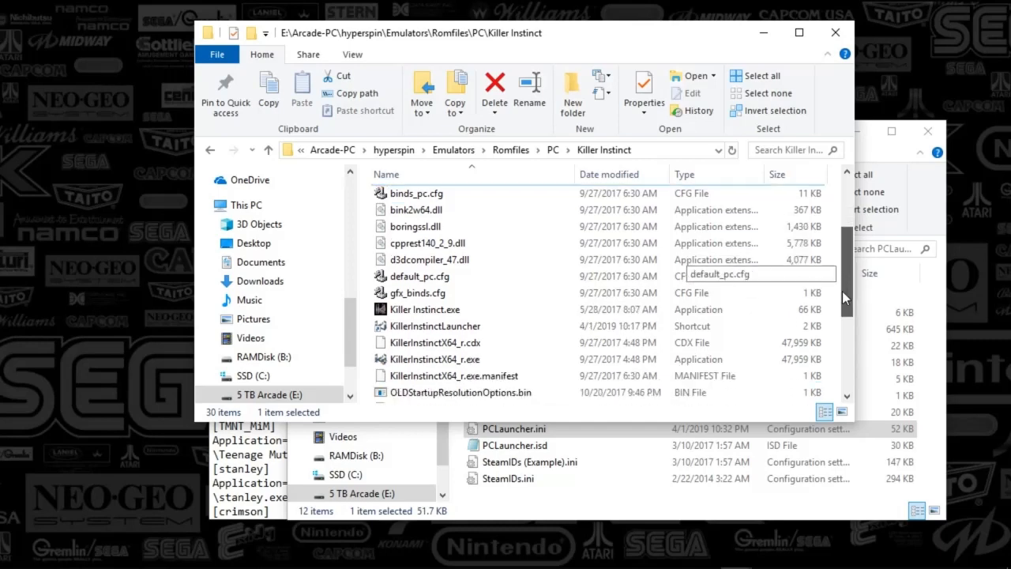
scroll("down", 3)
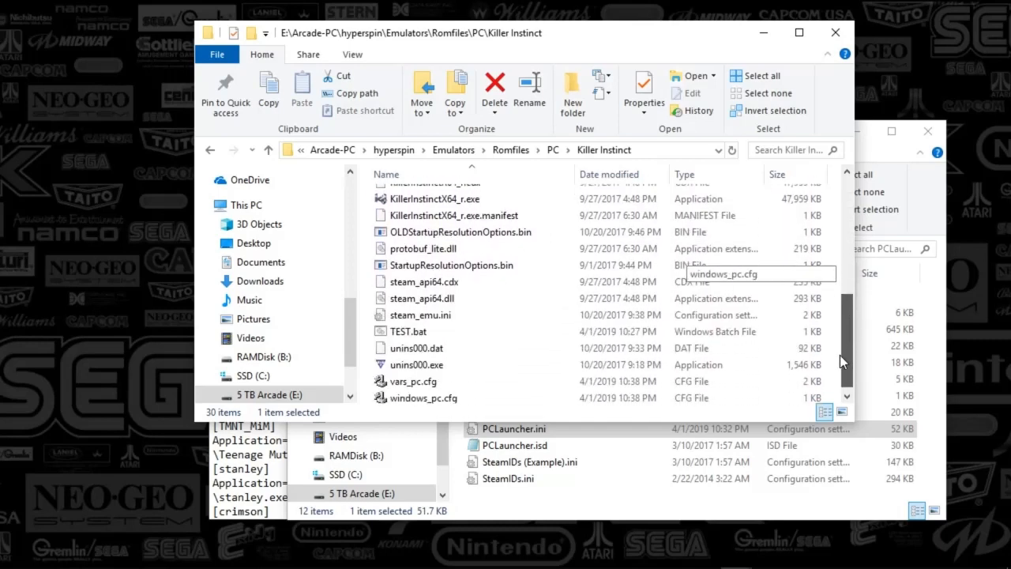
scroll("up", 3)
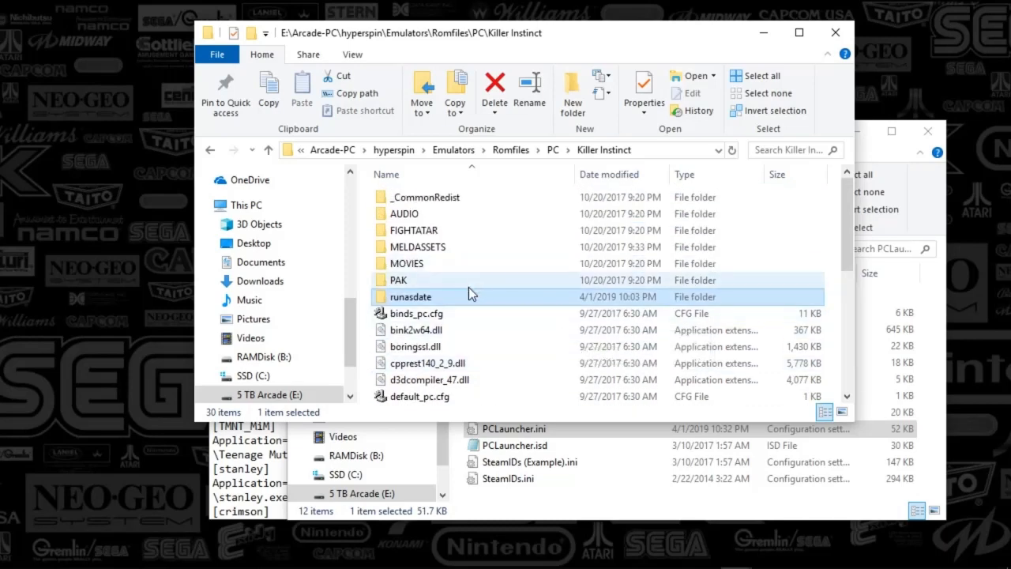
mouse_move(419, 304)
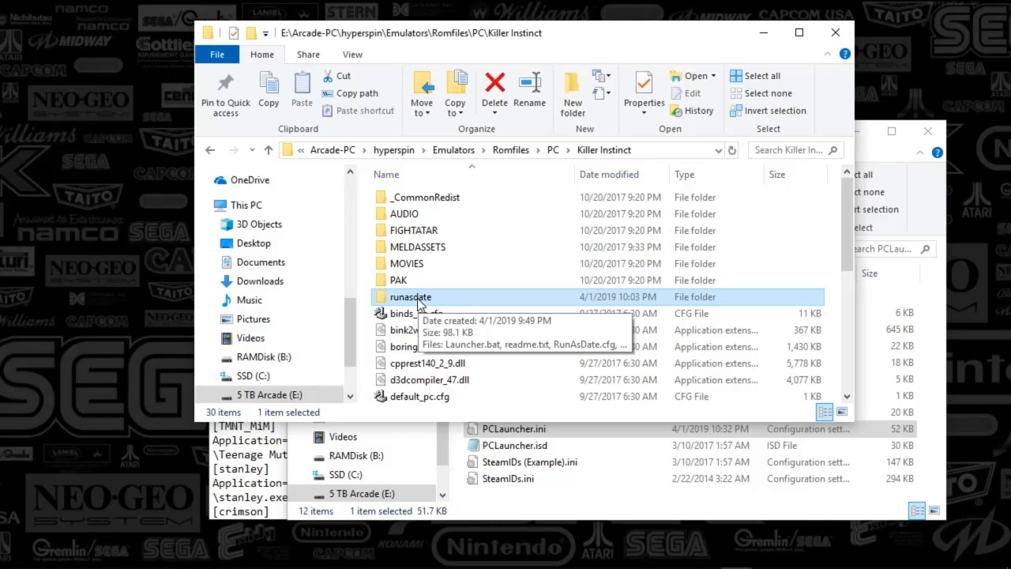
mouse_move(514, 346)
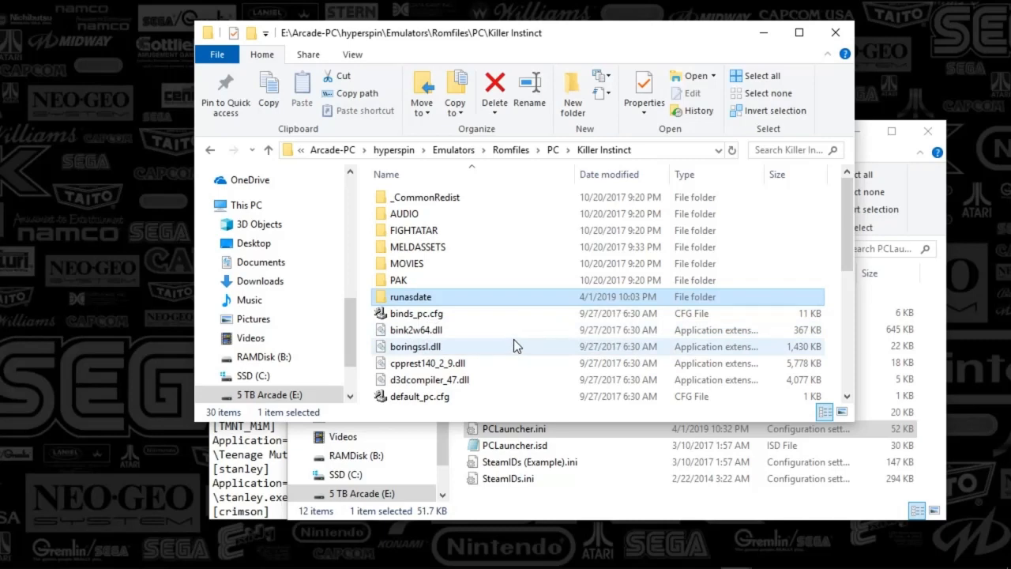
mouse_move(512, 330)
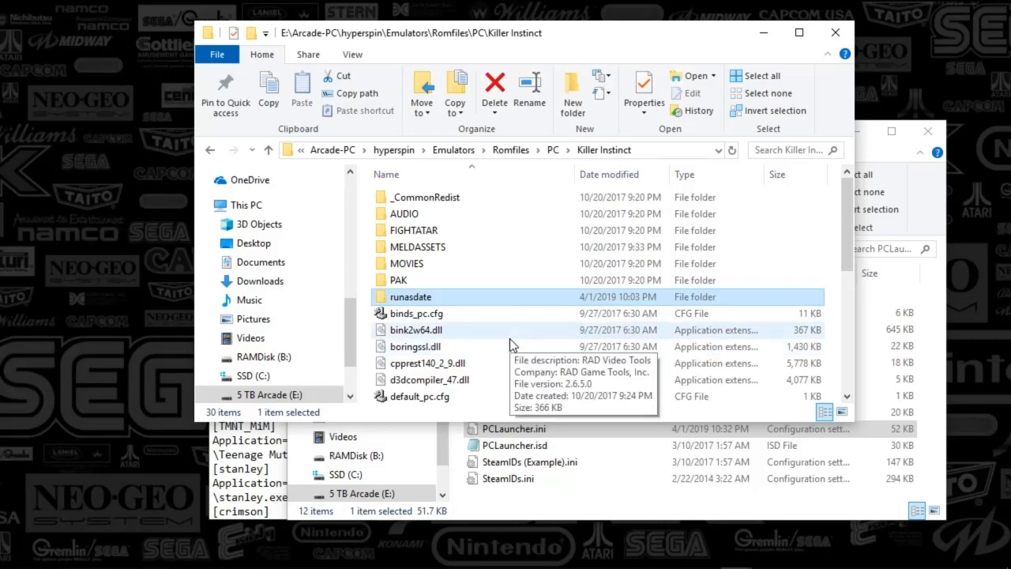
mouse_move(509, 346)
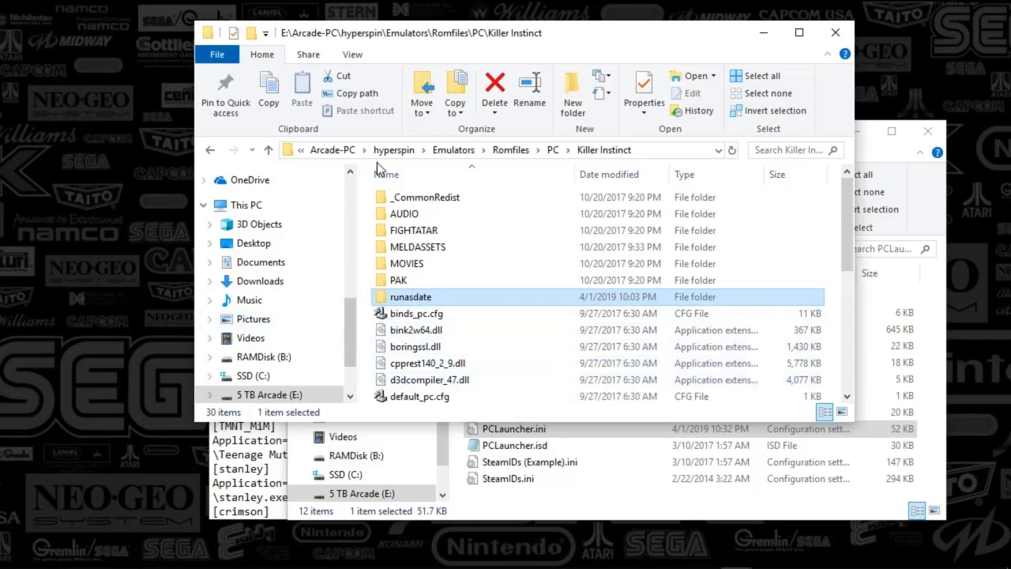
mouse_move(518, 423)
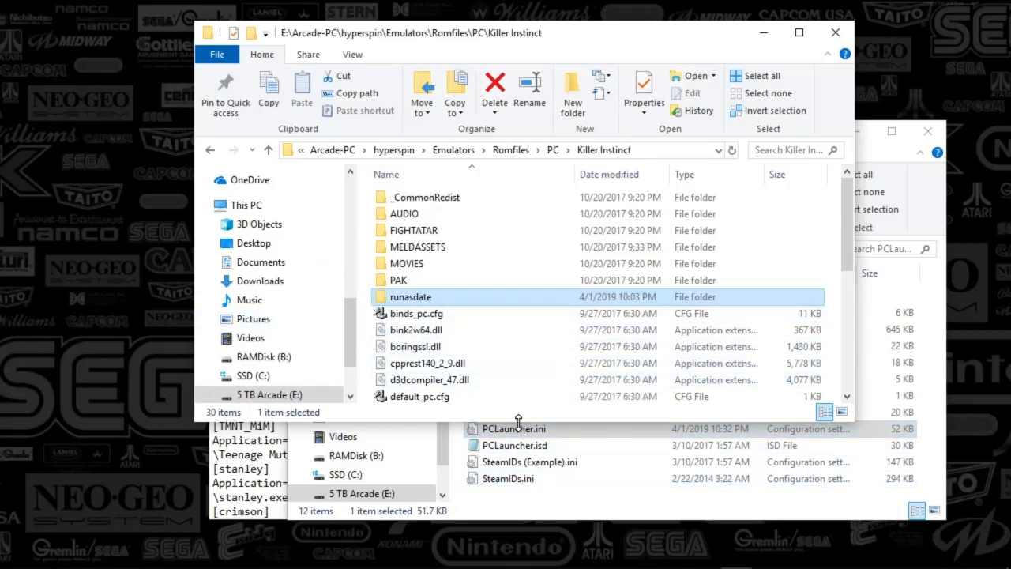
scroll("down", 3)
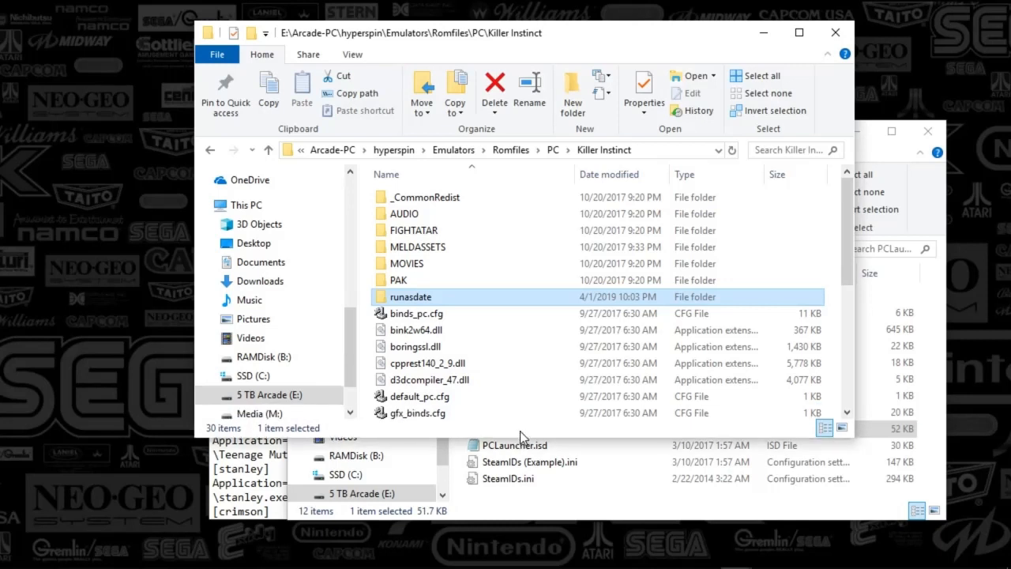
mouse_move(362, 334)
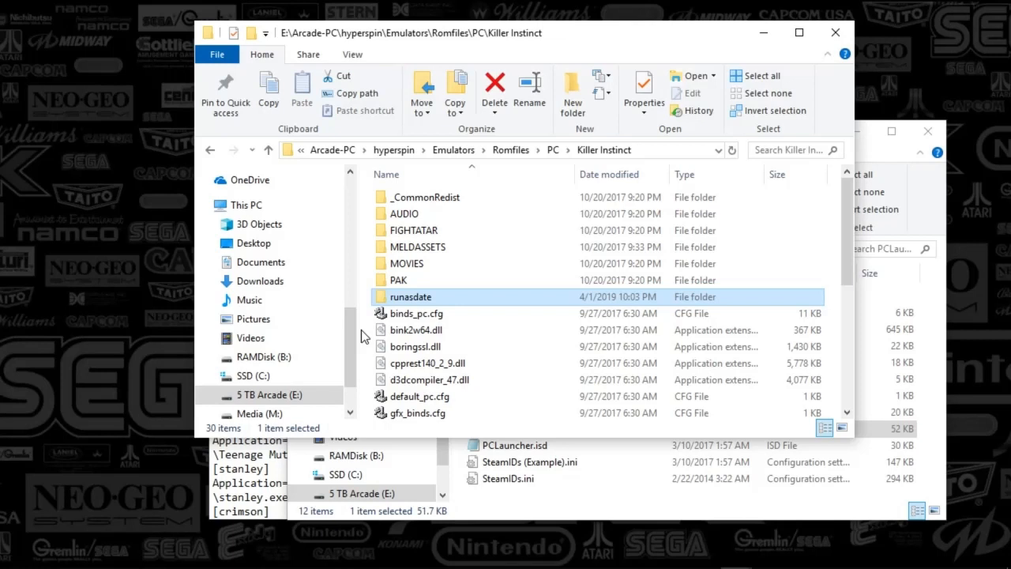
mouse_move(418, 306)
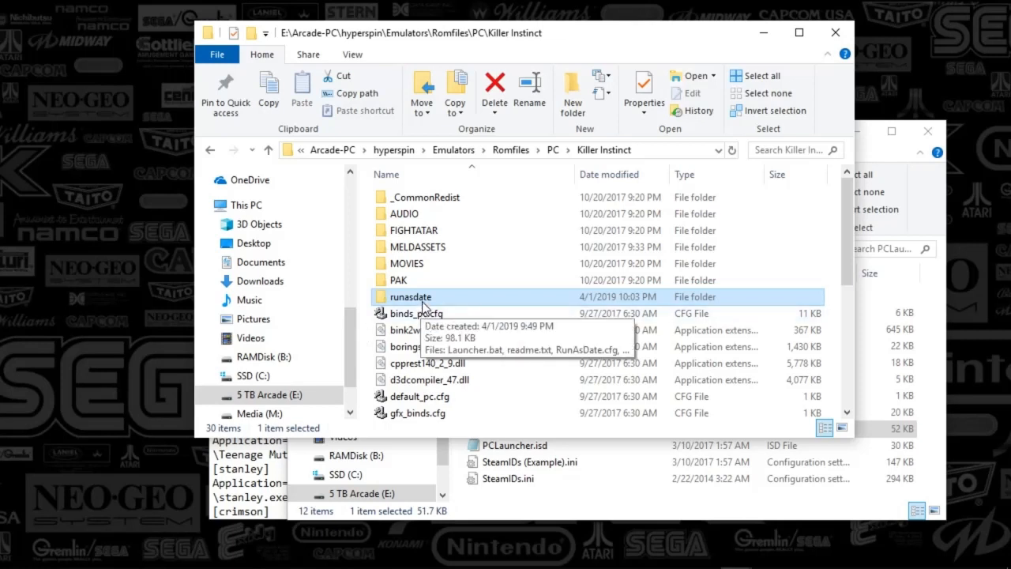
double_click(411, 297)
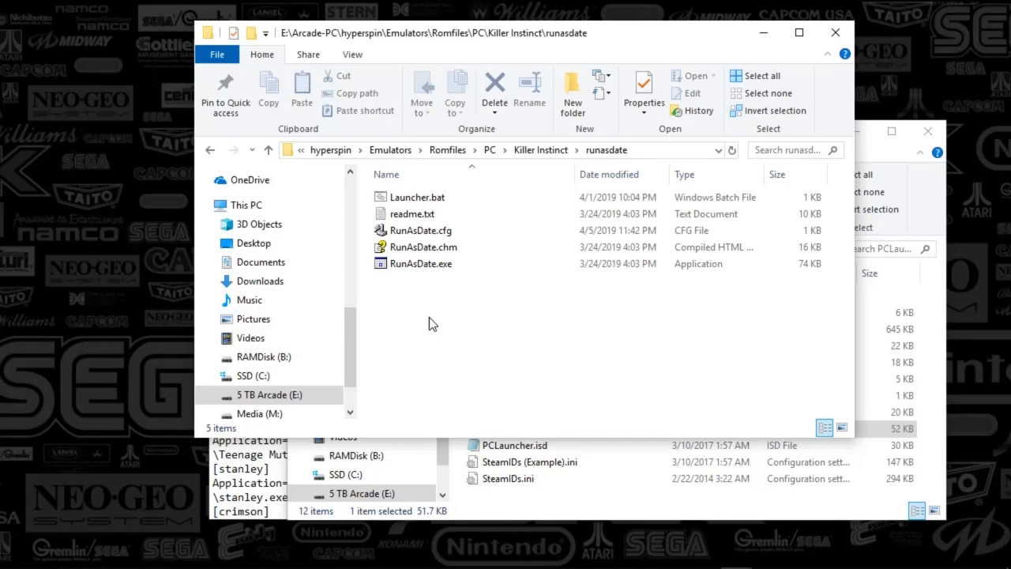
mouse_move(376, 324)
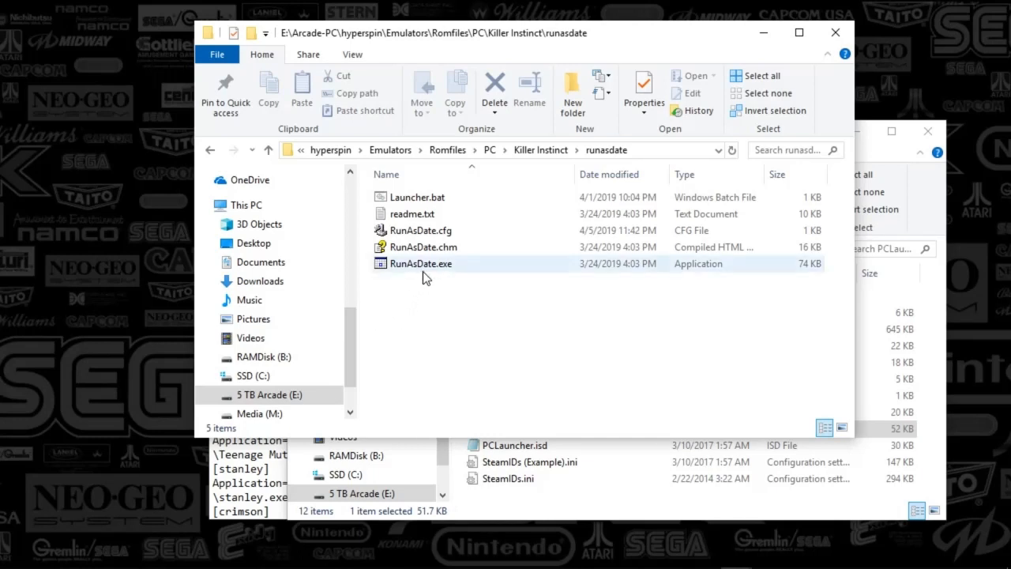
left_click(420, 262)
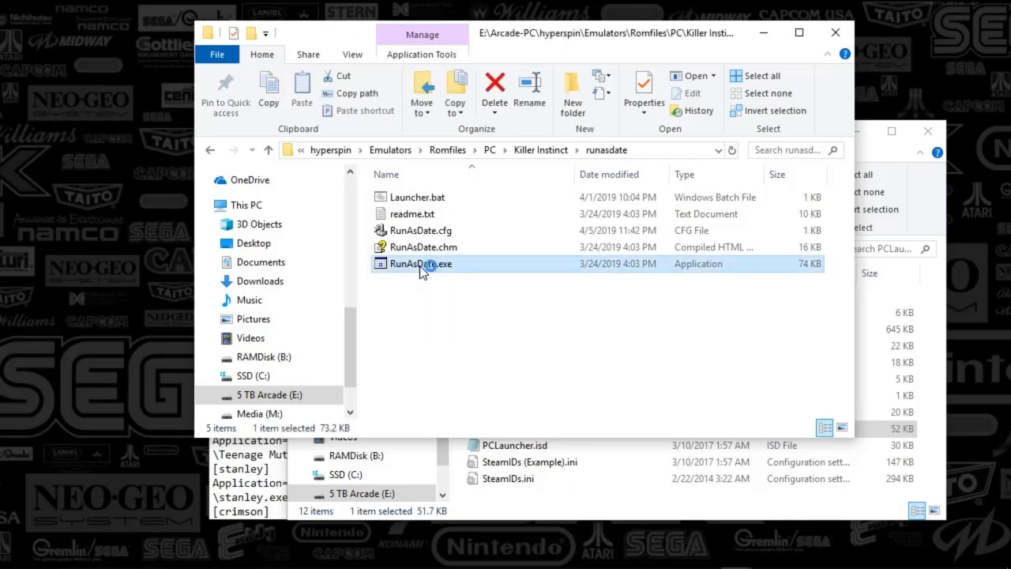
Launch RunAsDate.exe to build the KillerInstinctLauncher shortcut dated 11/20/2017
double_click(420, 262)
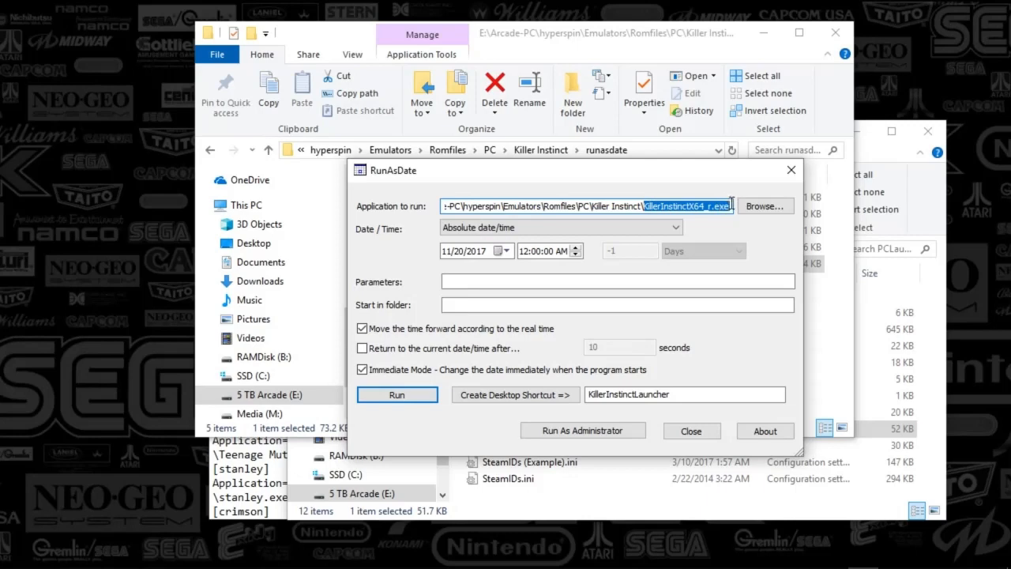
mouse_move(387, 236)
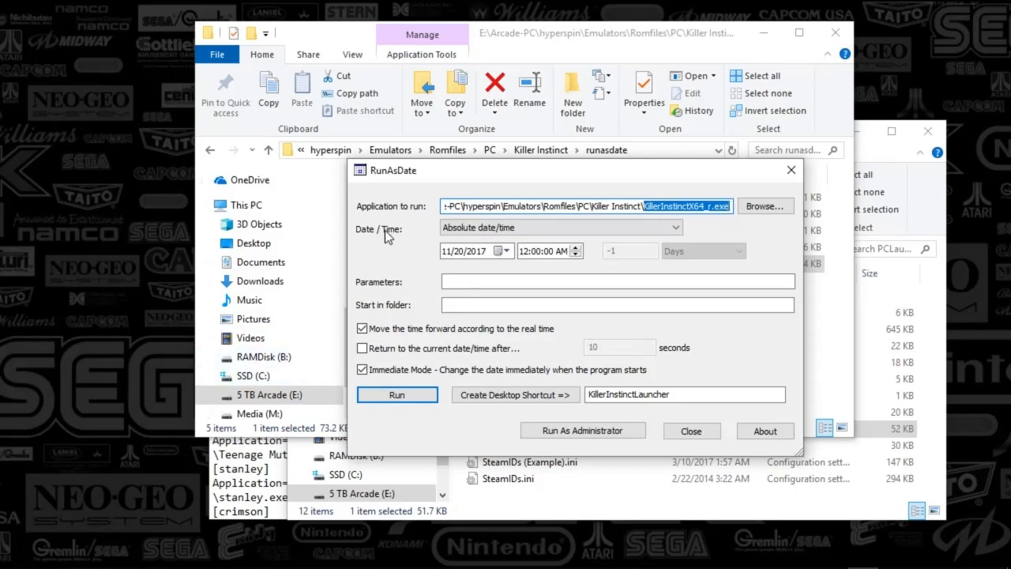
mouse_move(464, 265)
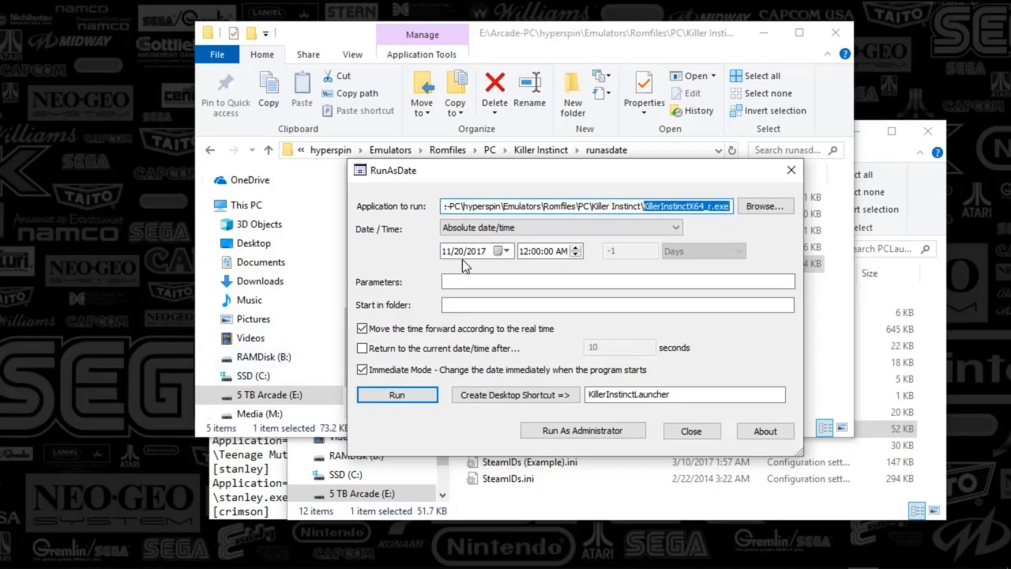
mouse_move(488, 265)
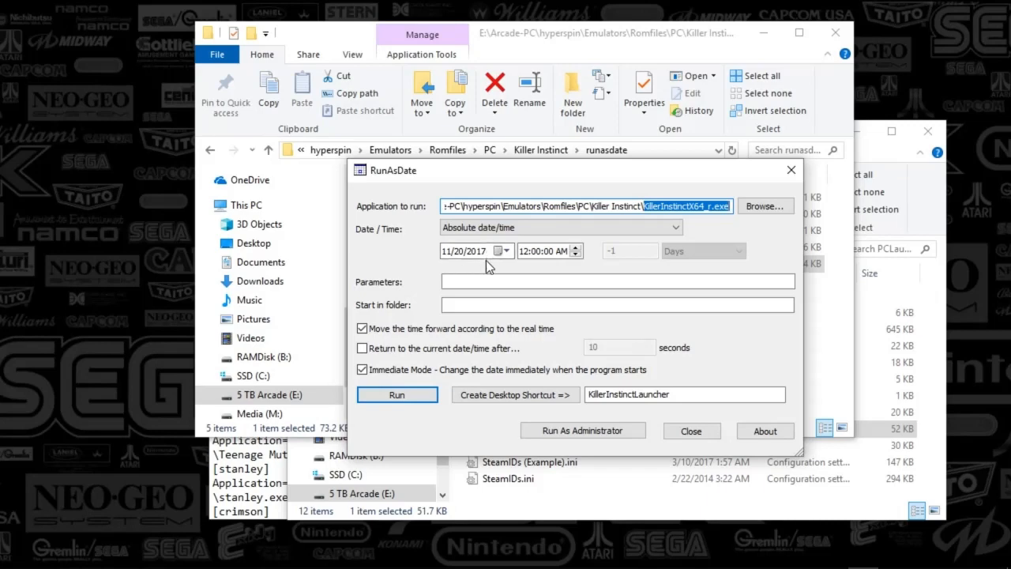
mouse_move(474, 276)
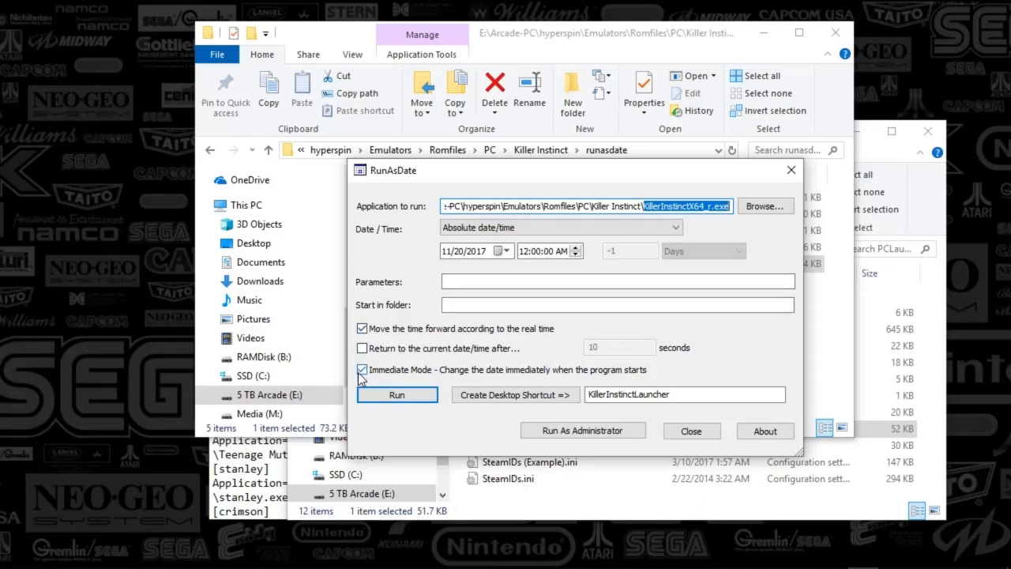
mouse_move(467, 373)
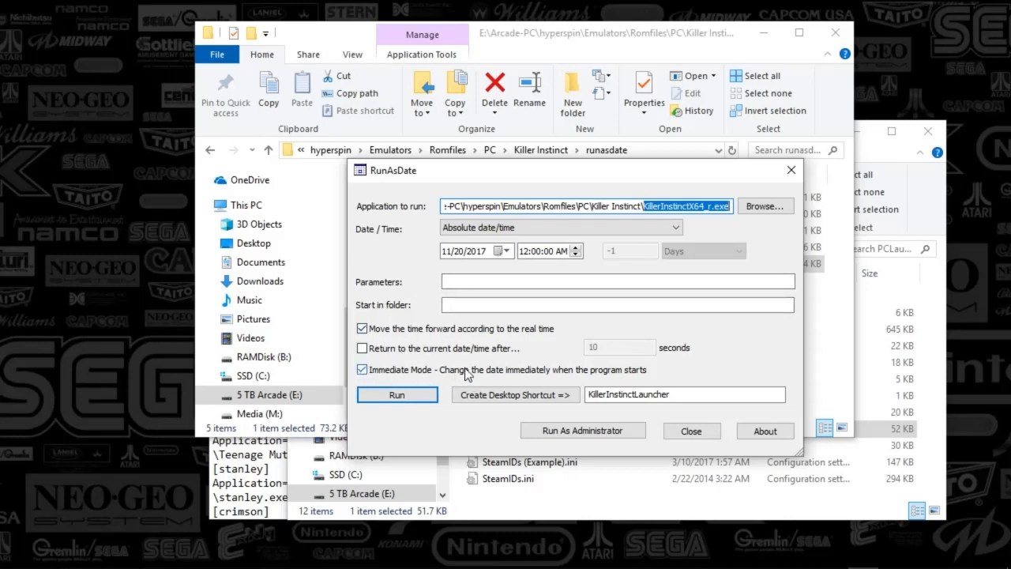
mouse_move(645, 371)
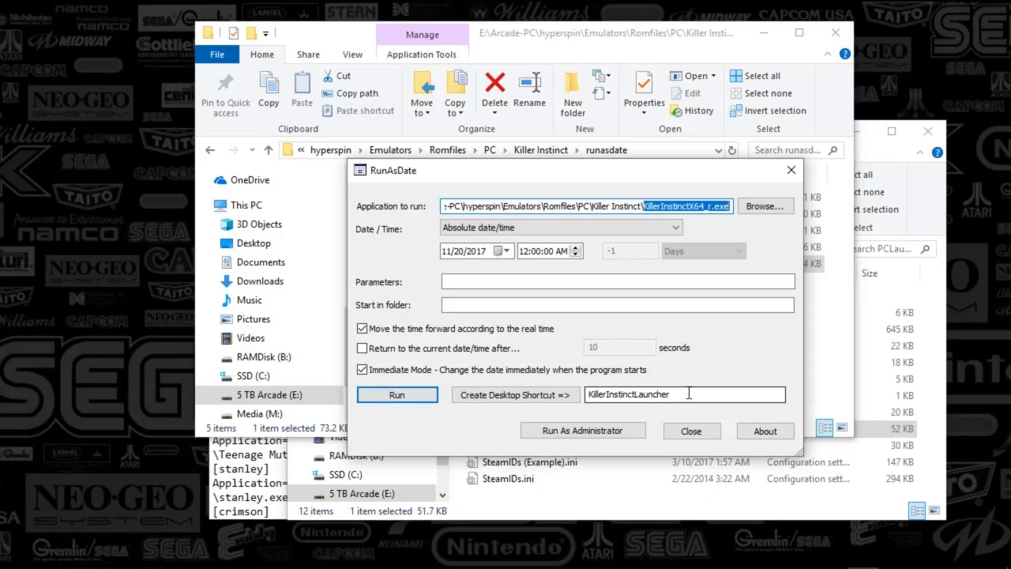
mouse_move(514, 395)
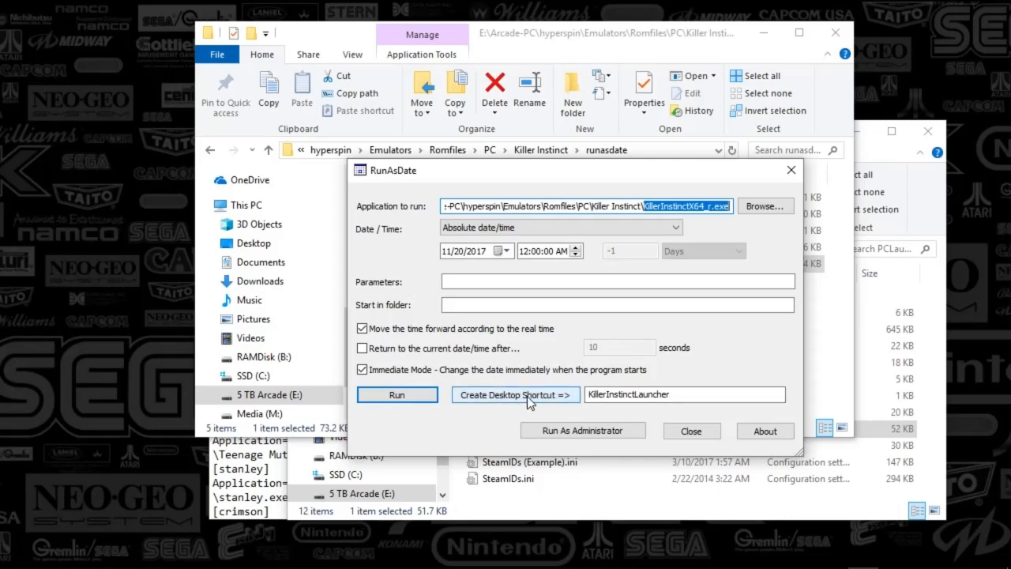
mouse_move(692, 430)
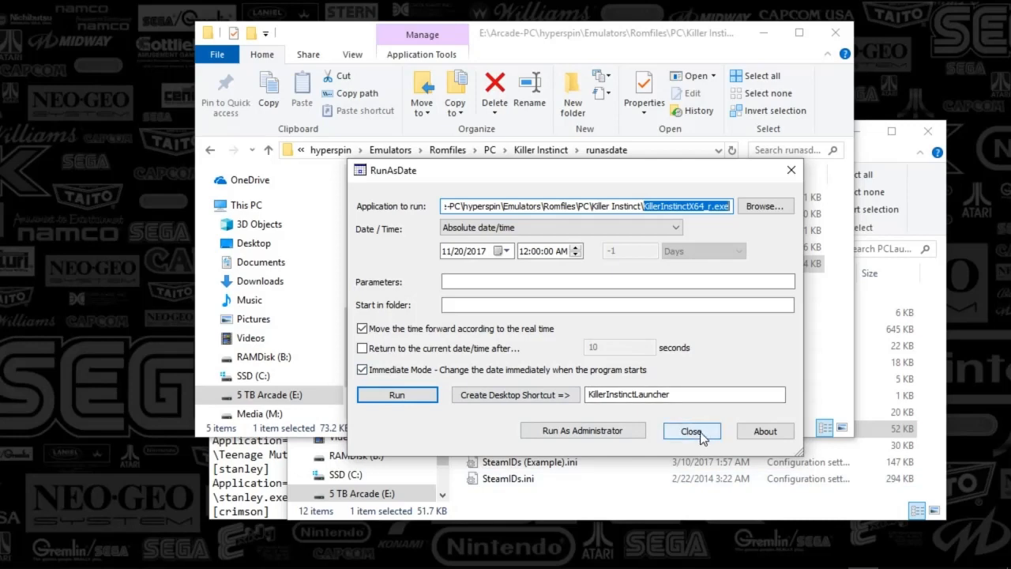
Close RunAsDate, go up to the game folder and select the new KillerInstinctLauncher shortcut
left_click(690, 430)
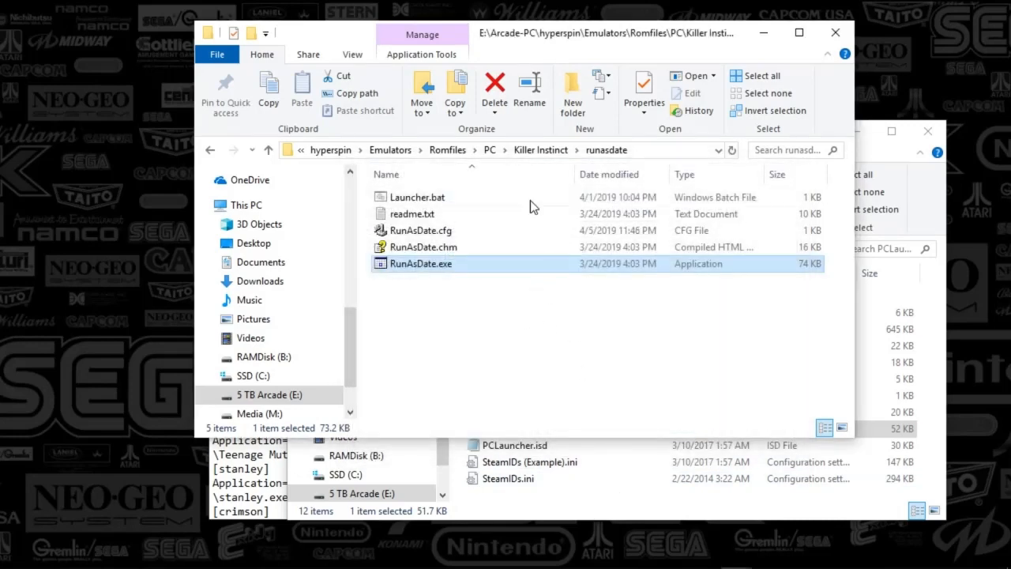
left_click(540, 149)
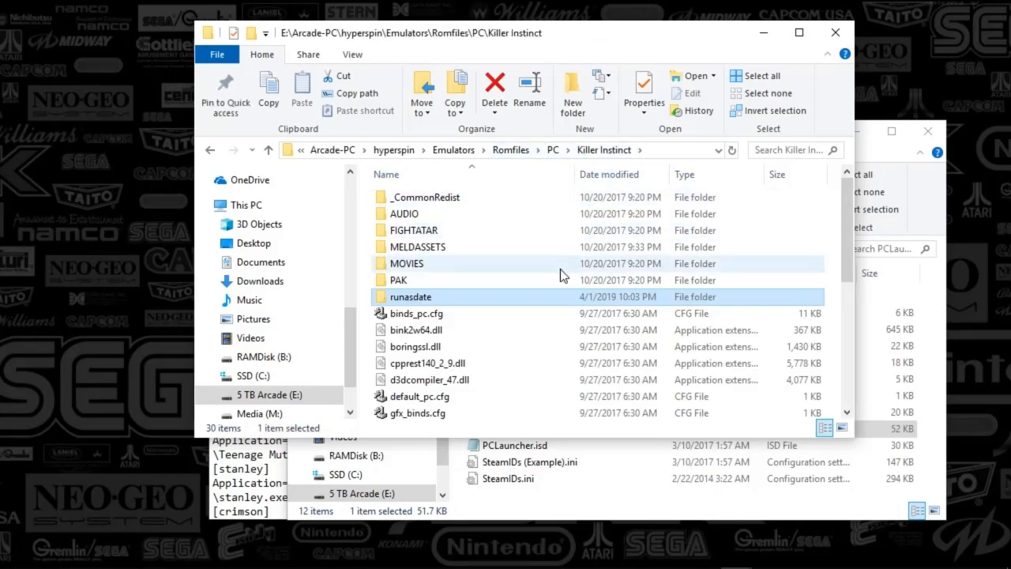
scroll("down", 3)
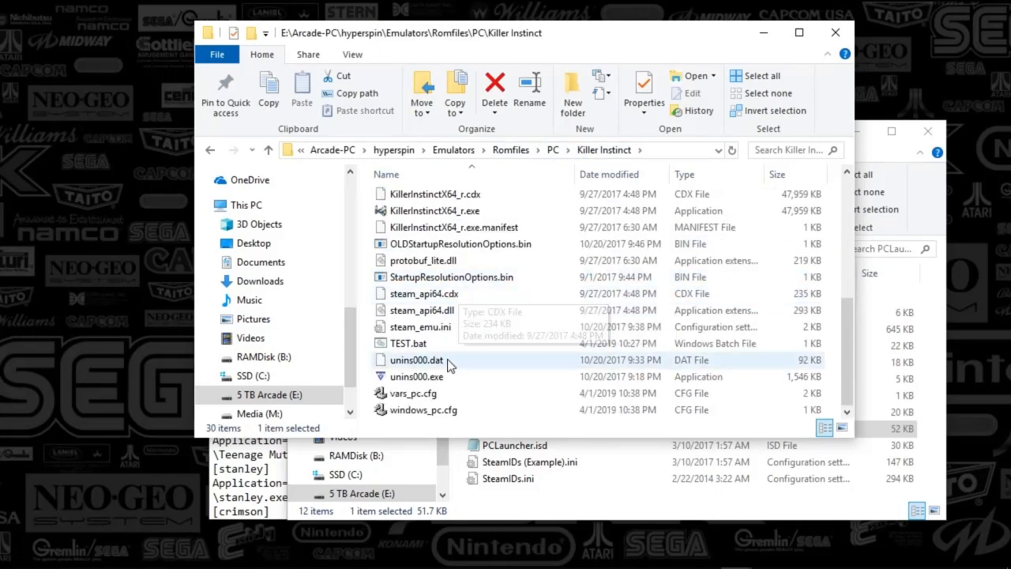
mouse_move(957, 341)
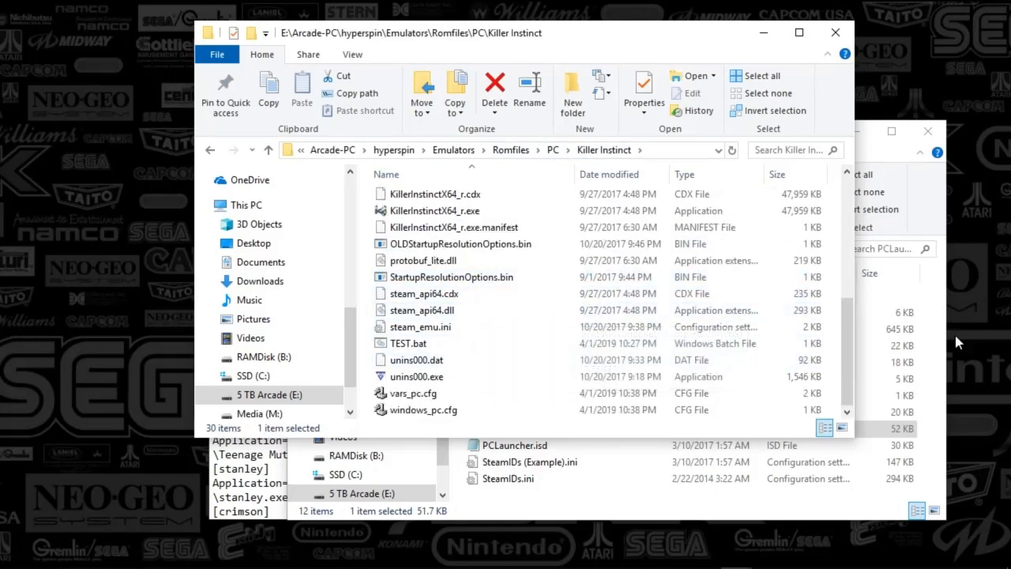
scroll("up", 3)
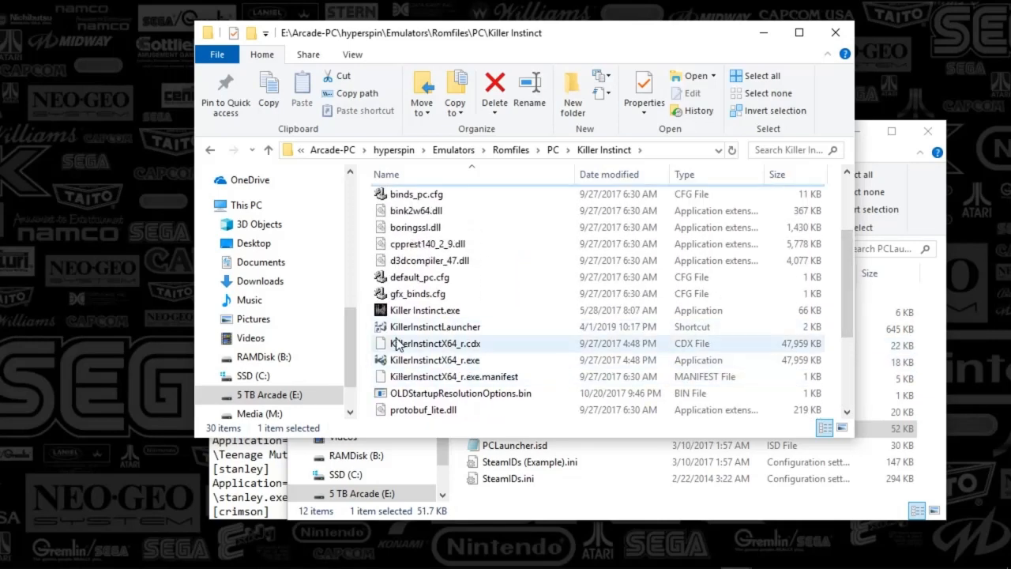
left_click(435, 325)
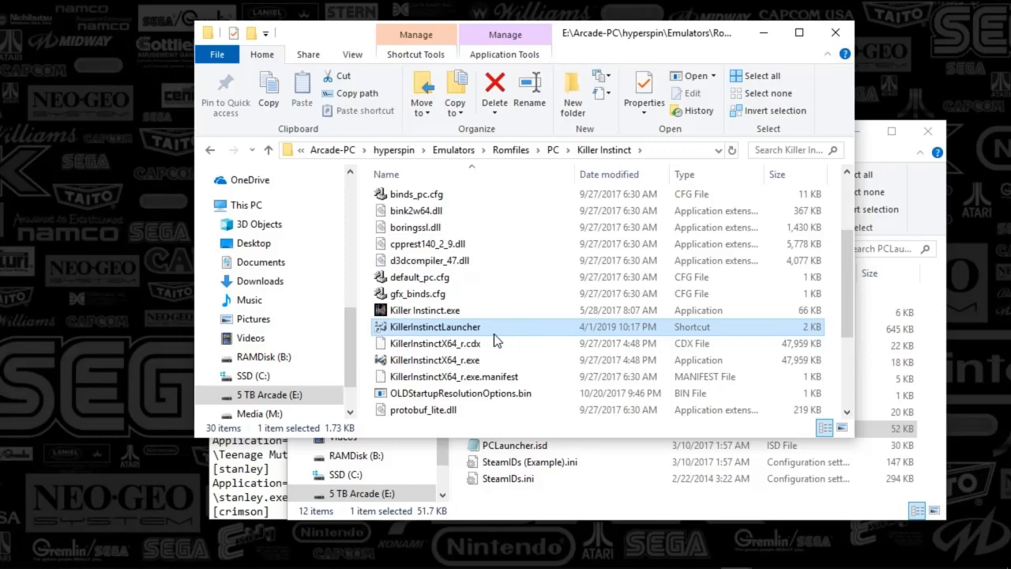
mouse_move(496, 340)
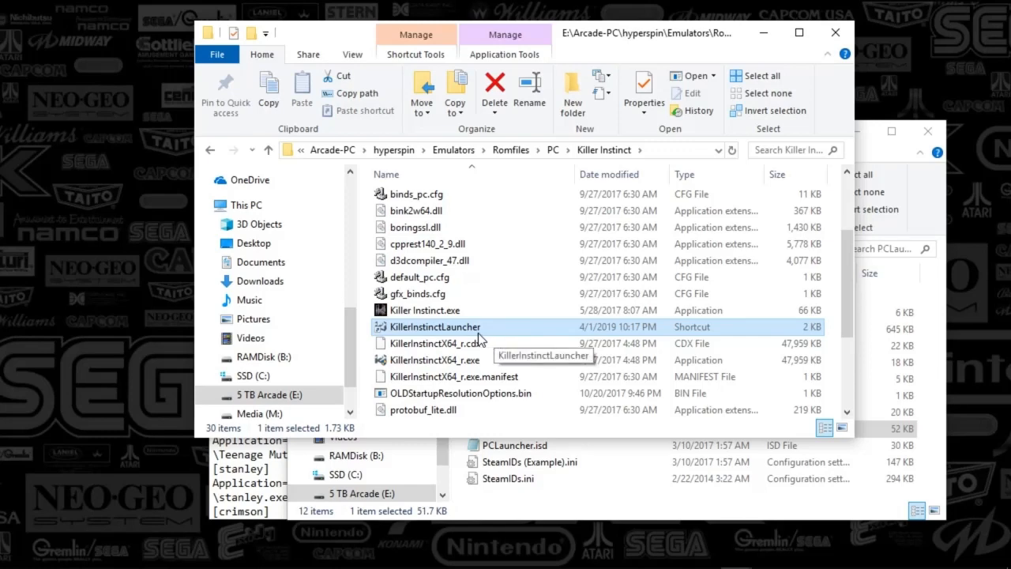
mouse_move(481, 340)
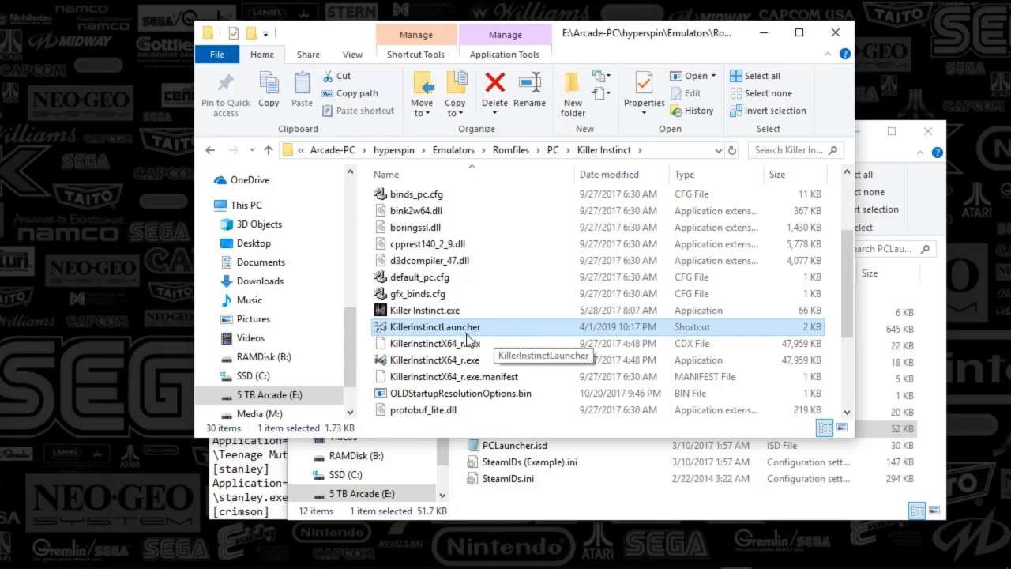
mouse_move(417, 335)
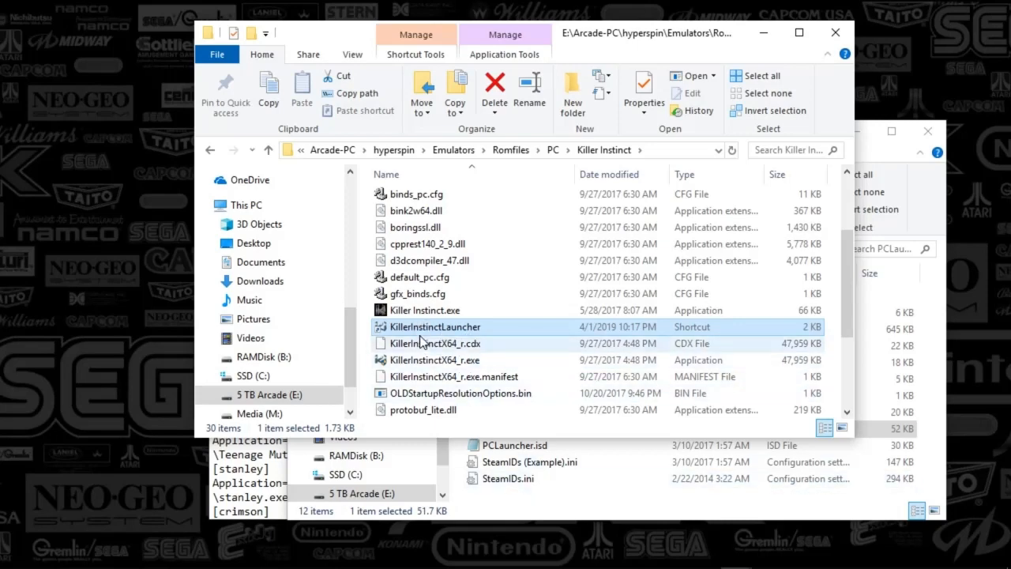
mouse_move(423, 341)
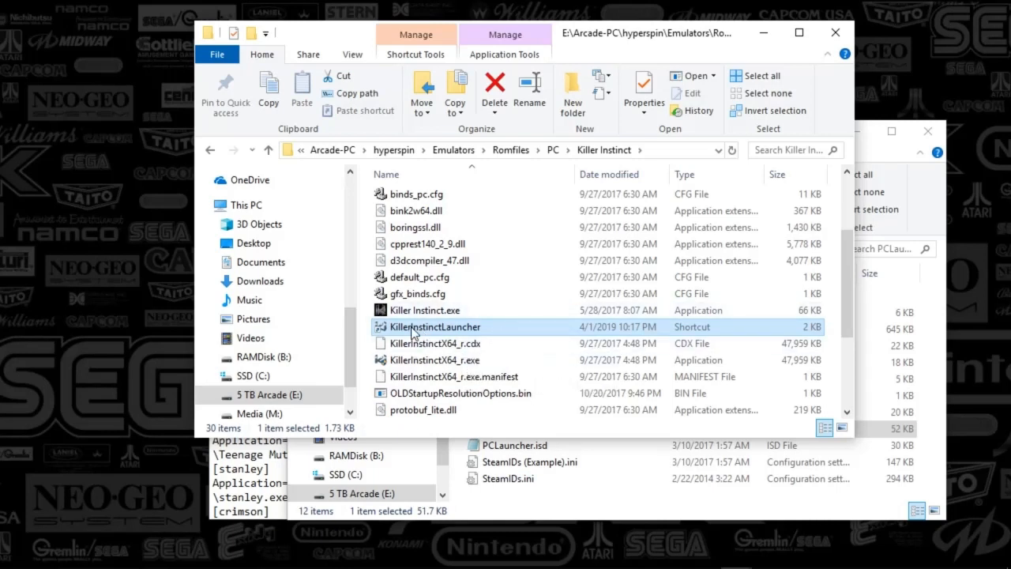
mouse_move(433, 326)
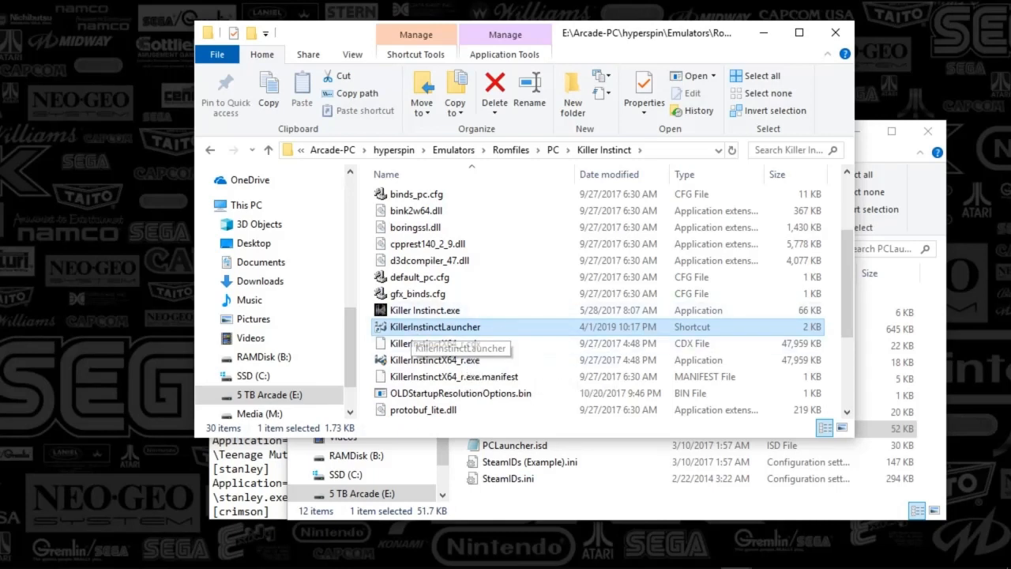
mouse_move(513, 508)
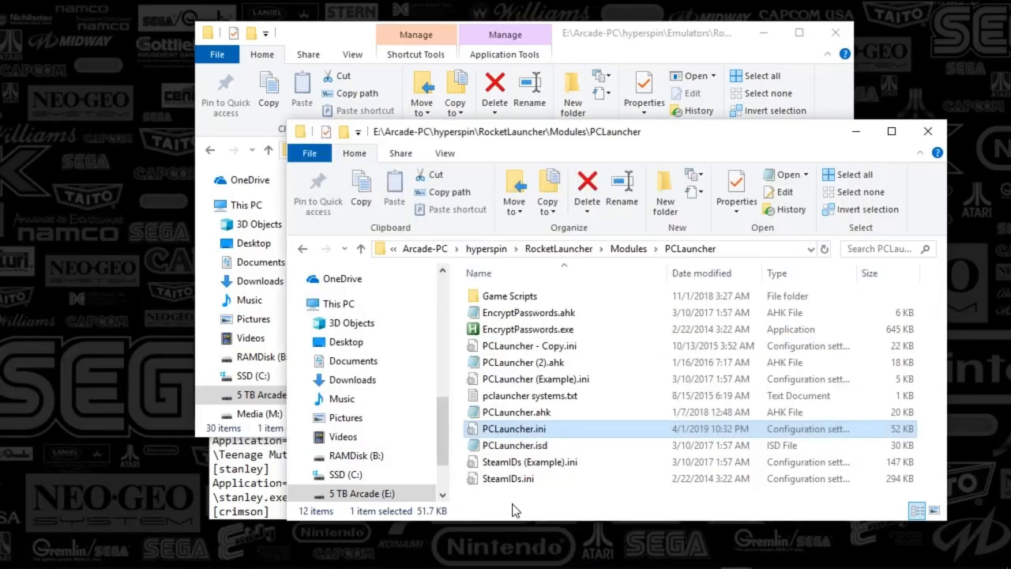
mouse_move(559, 248)
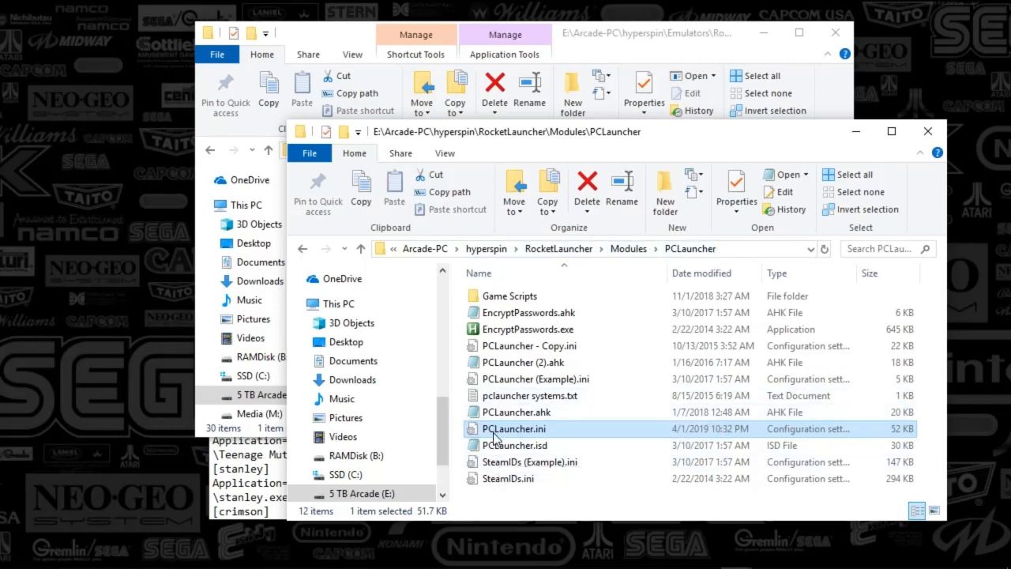
mouse_move(513, 429)
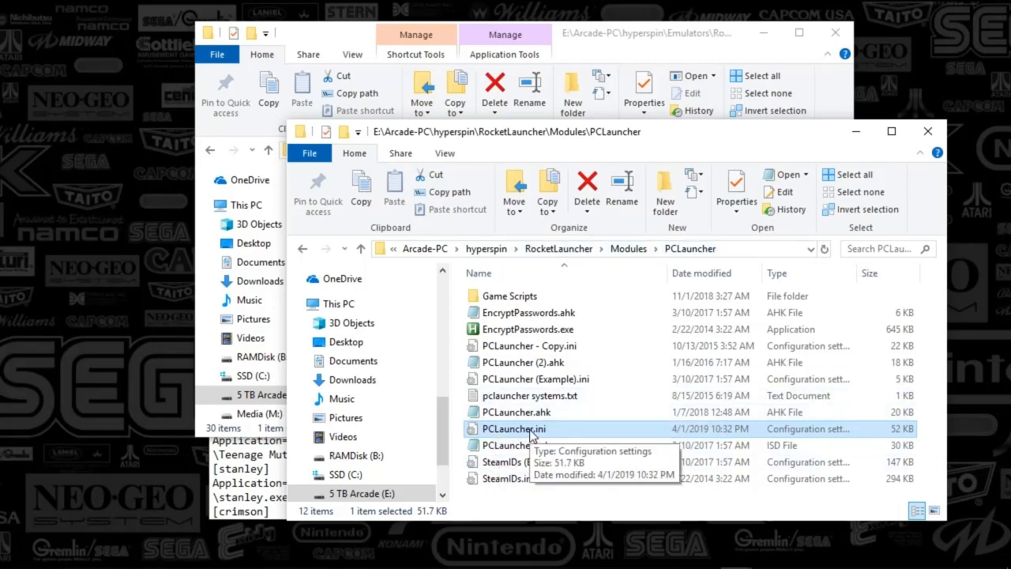
Open PCLauncher.ini from the PCLauncher module folder in Notepad
double_click(514, 428)
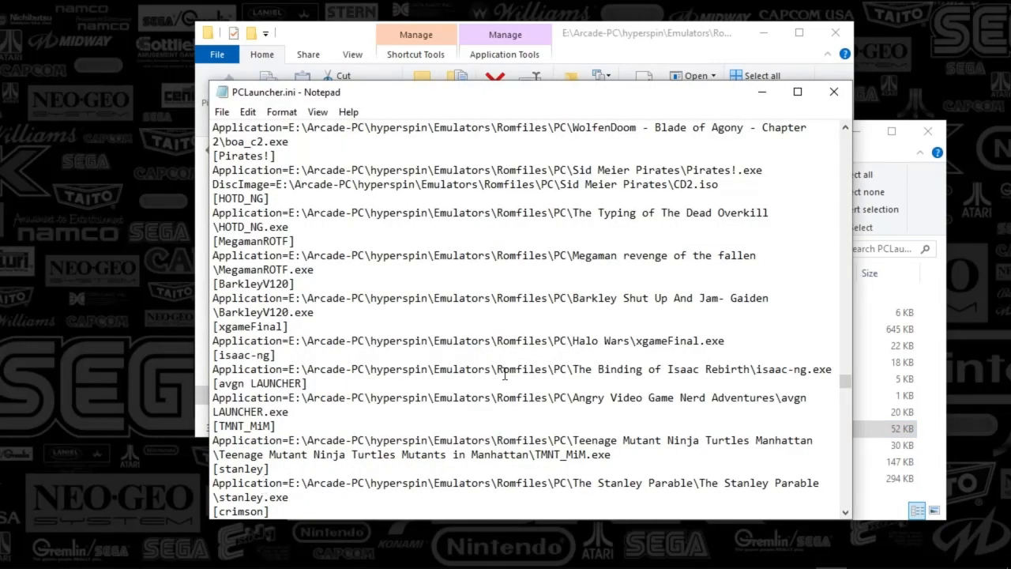
Find the [KillerInstinctX64_r] section and select its name for editing the Application path
key("ctrl+f")
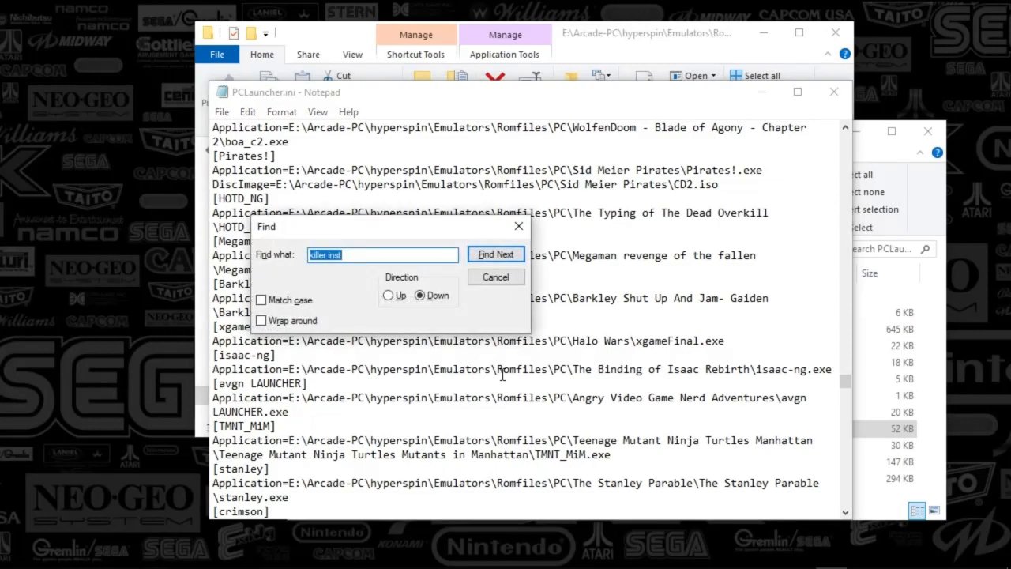
left_click(496, 252)
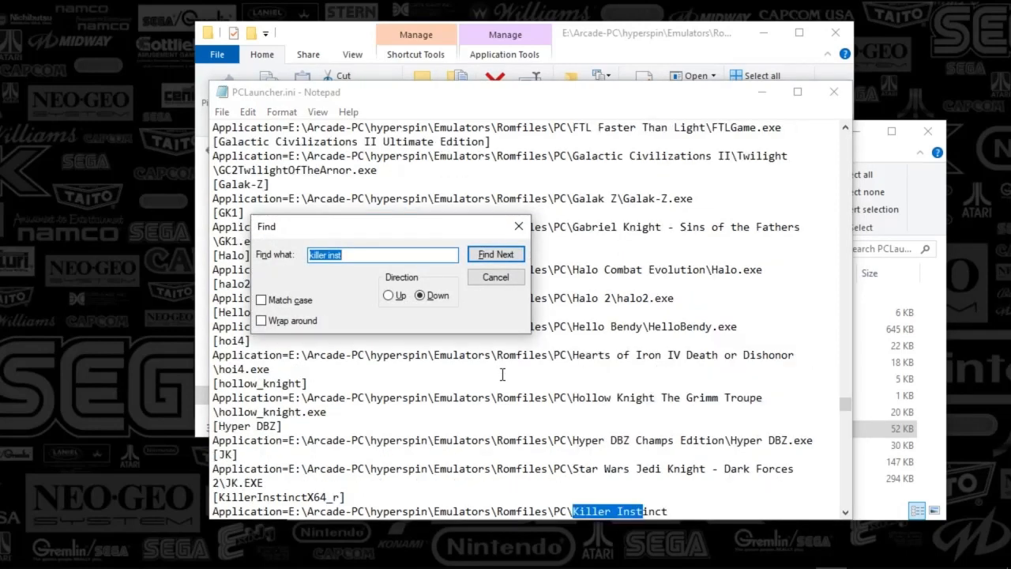
mouse_move(610, 368)
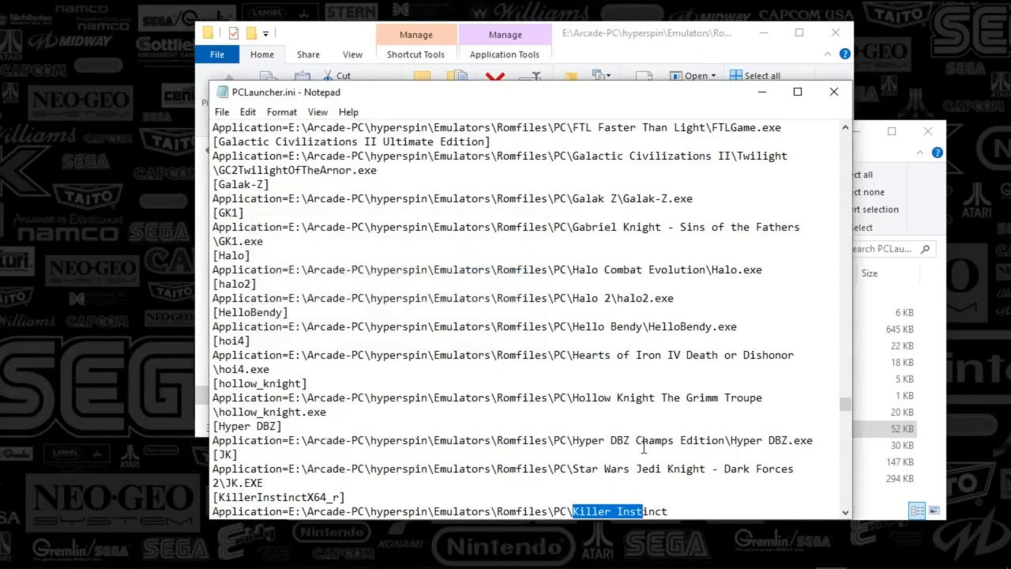
scroll("down", 3)
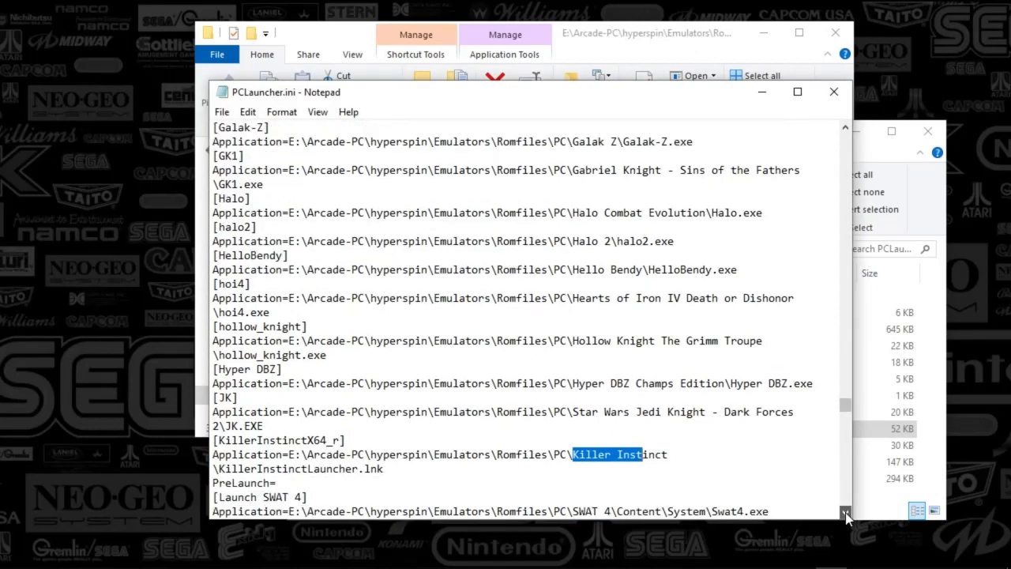
scroll("down", 3)
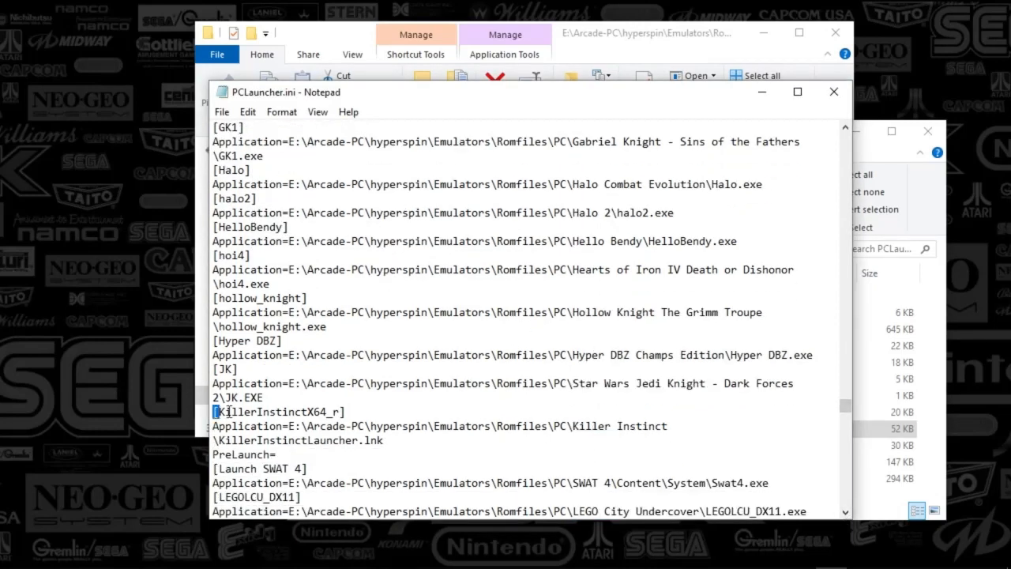
double_click(276, 411)
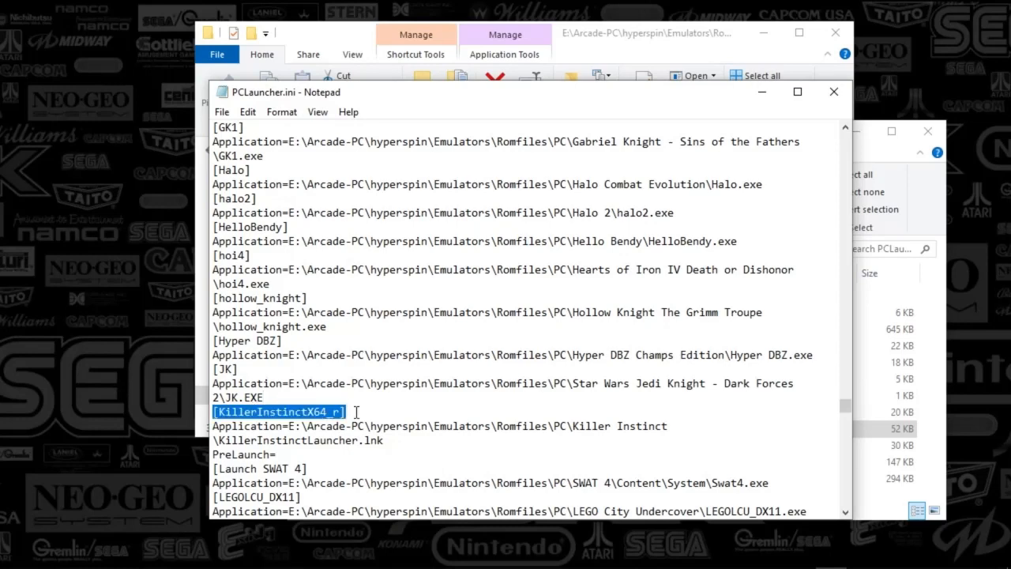
mouse_move(417, 407)
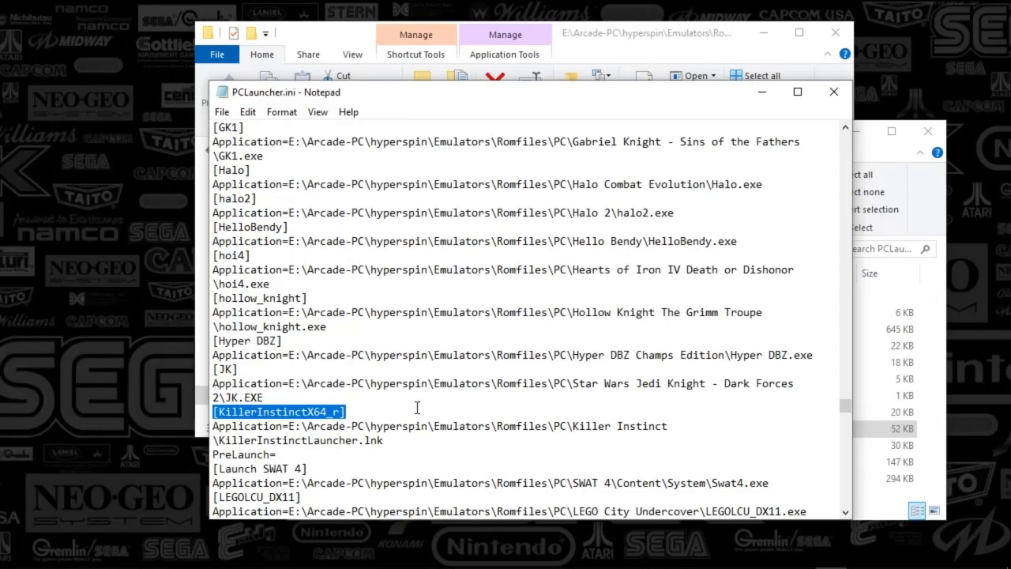
mouse_move(378, 450)
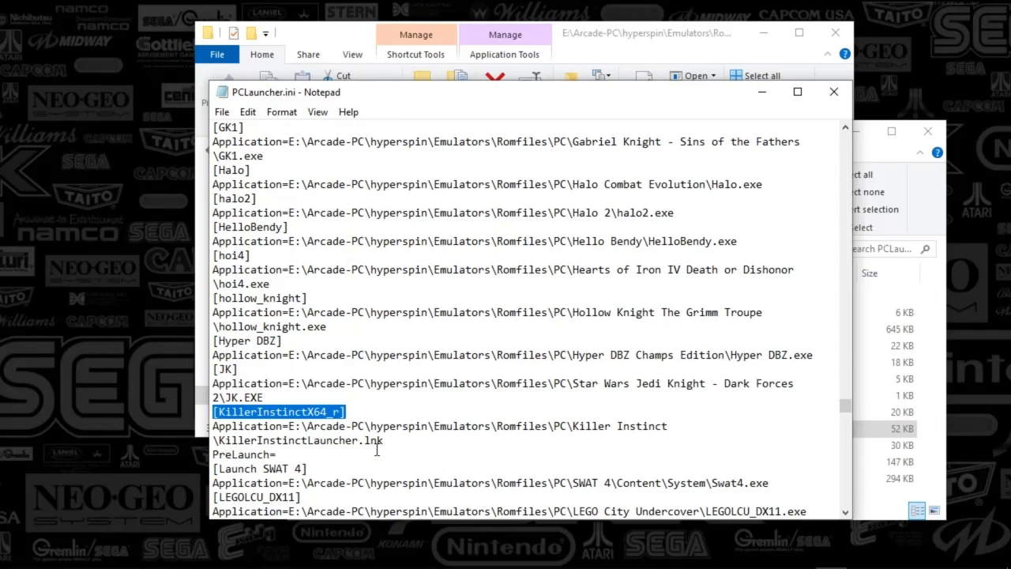
mouse_move(426, 561)
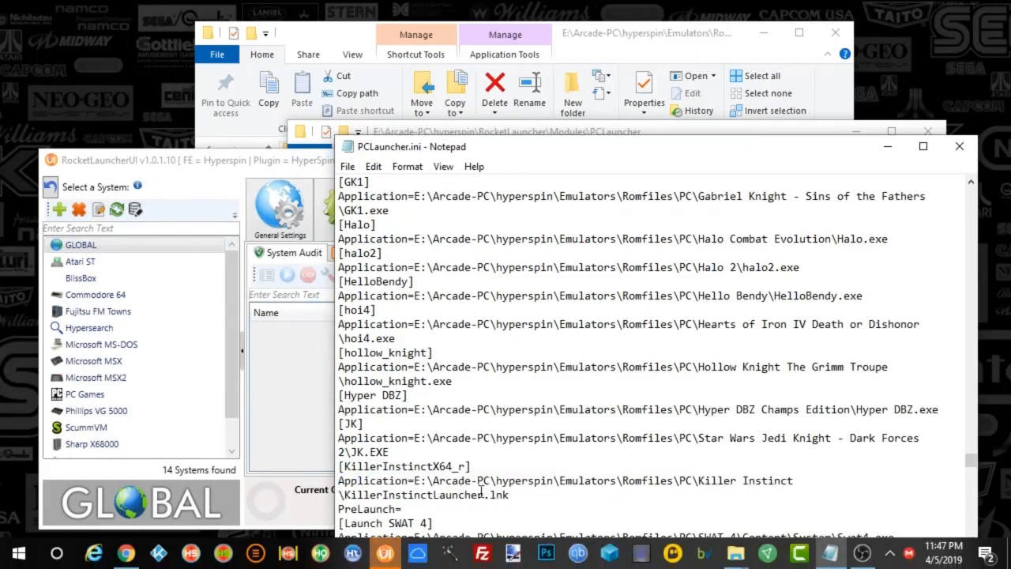
Select PC Games in RocketLauncherUI, show its Modules and open the PCLauncher module settings
double_click(496, 495)
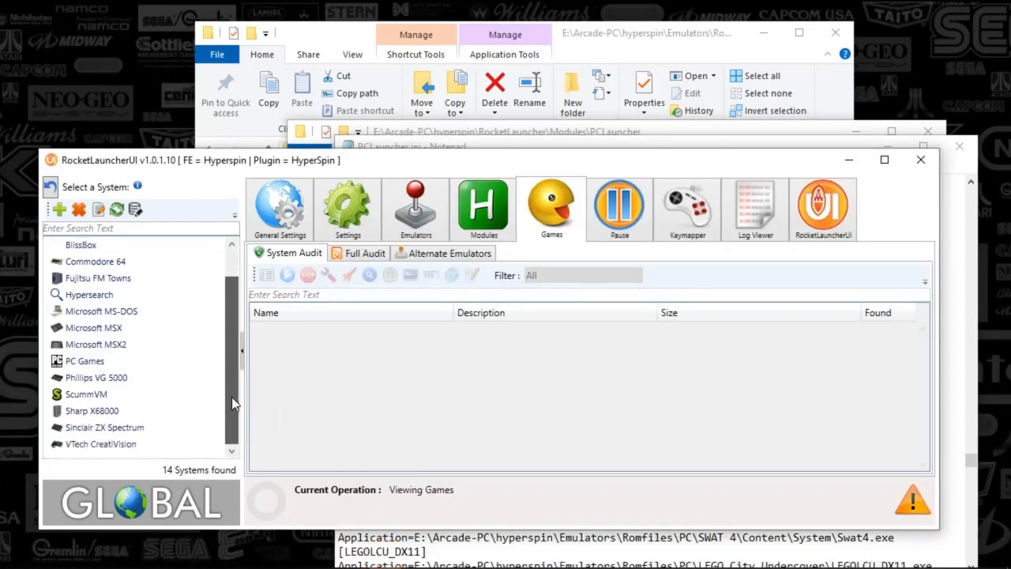
left_click(84, 360)
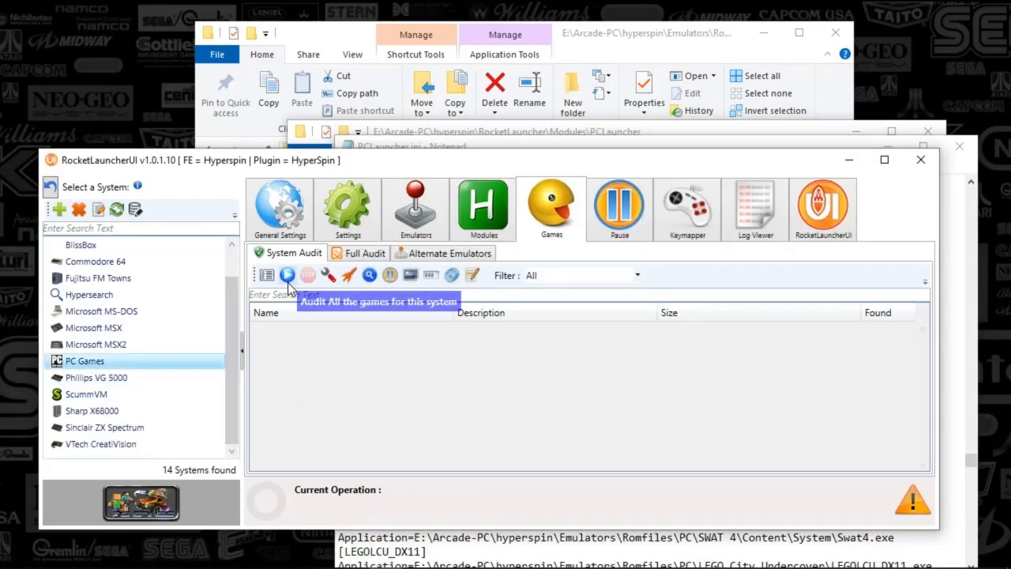
left_click(483, 208)
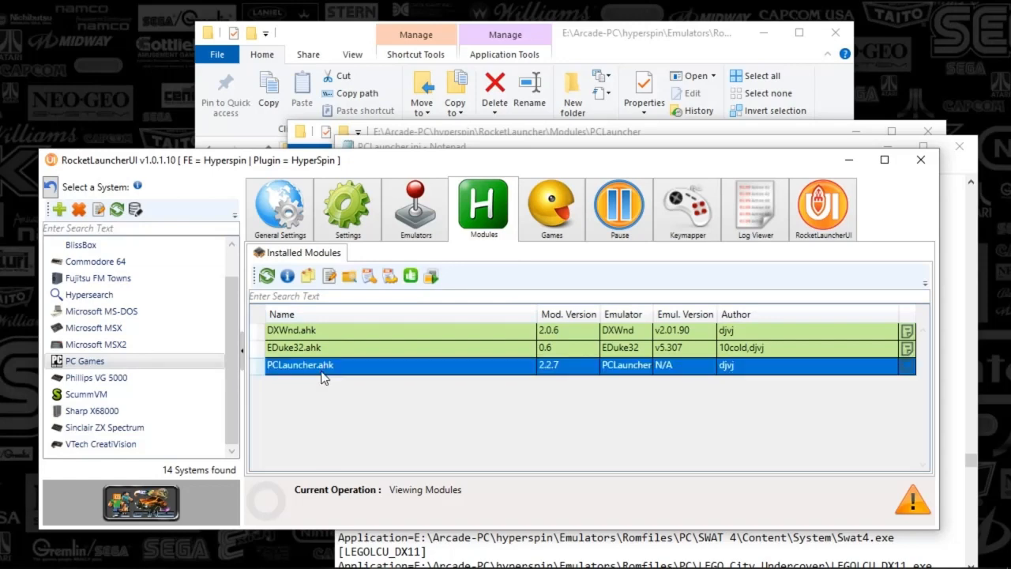
mouse_move(370, 275)
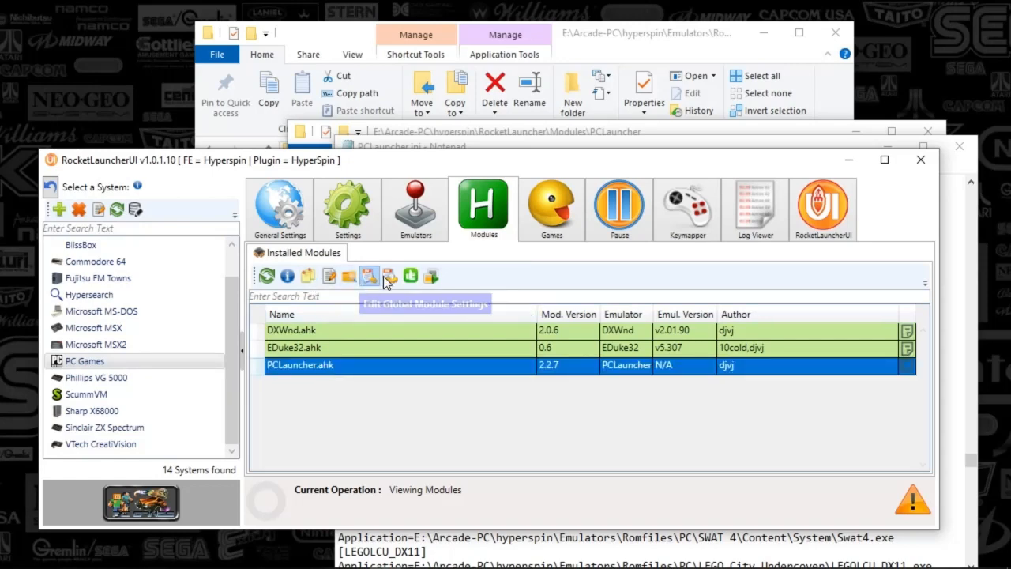
left_click(369, 275)
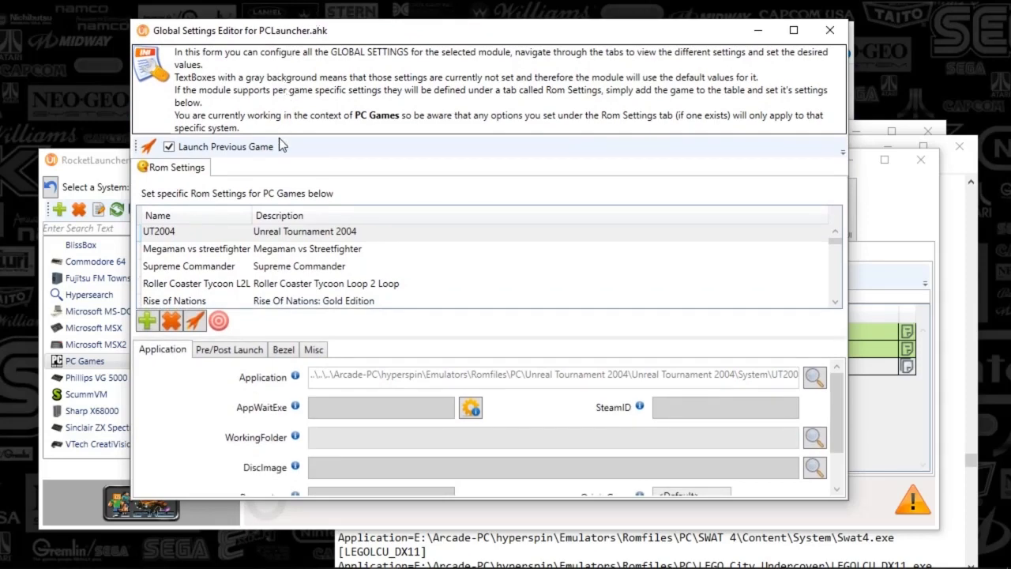
mouse_move(308, 272)
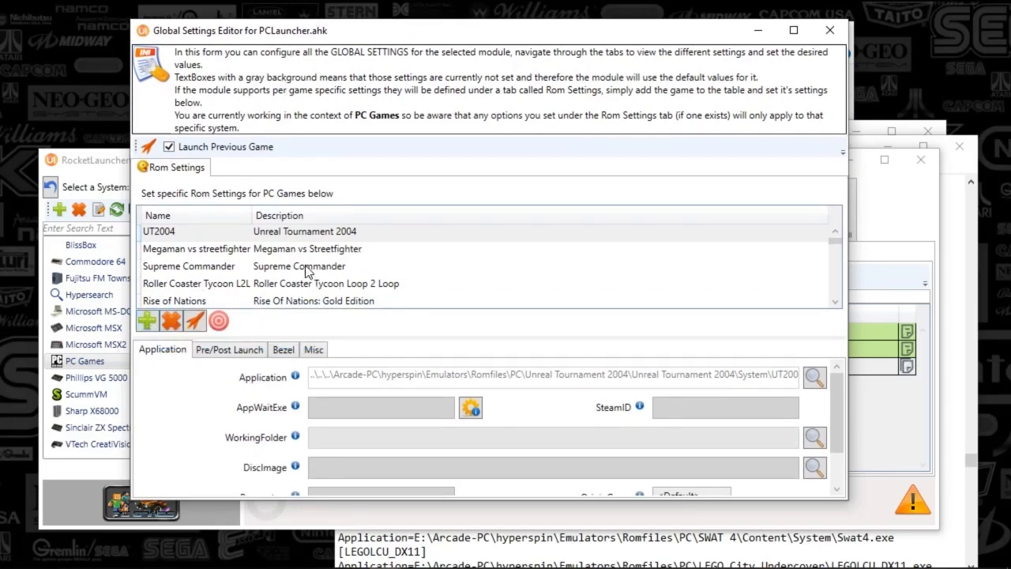
Scroll the Rom Settings list to the KillerInstinctX64_r entry showing KillerInstinctLauncher.lnk
scroll("up", 3)
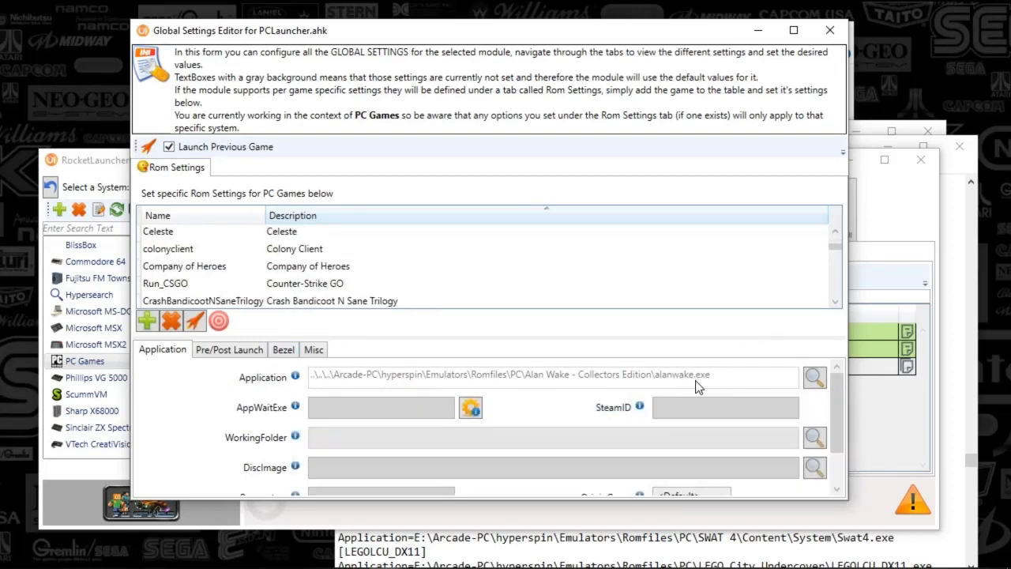
mouse_move(711, 382)
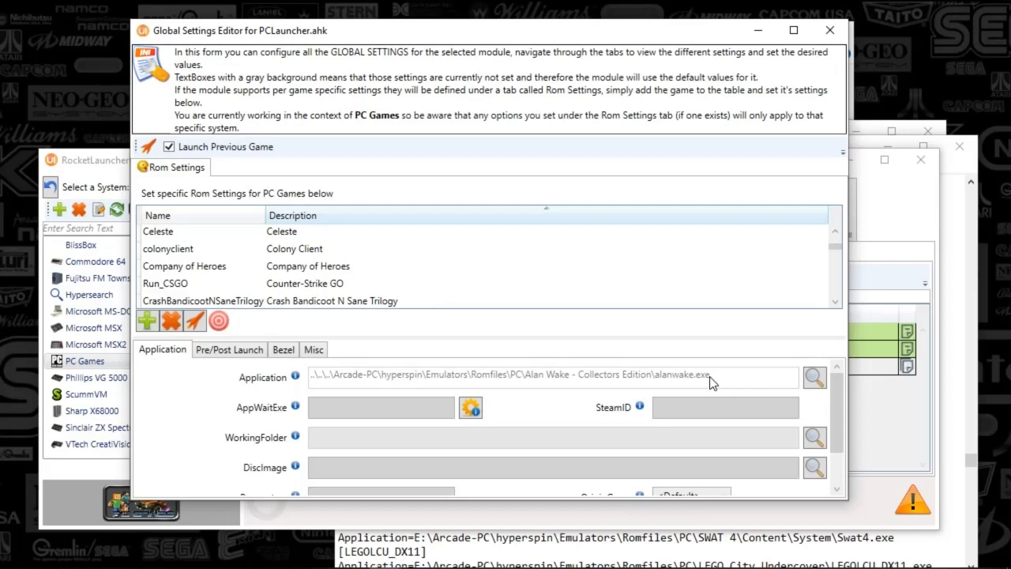
scroll("down", 3)
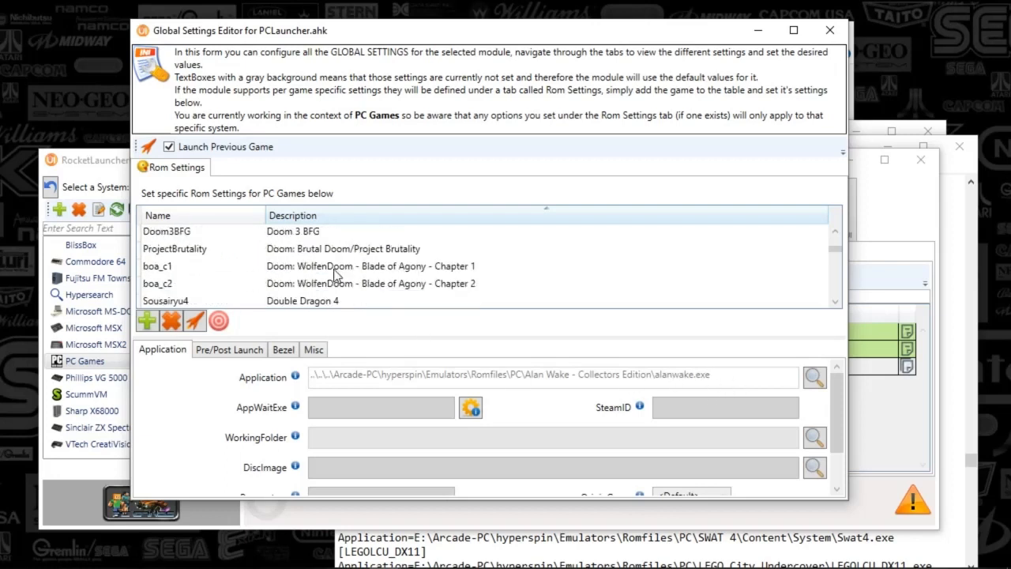
scroll("down", 3)
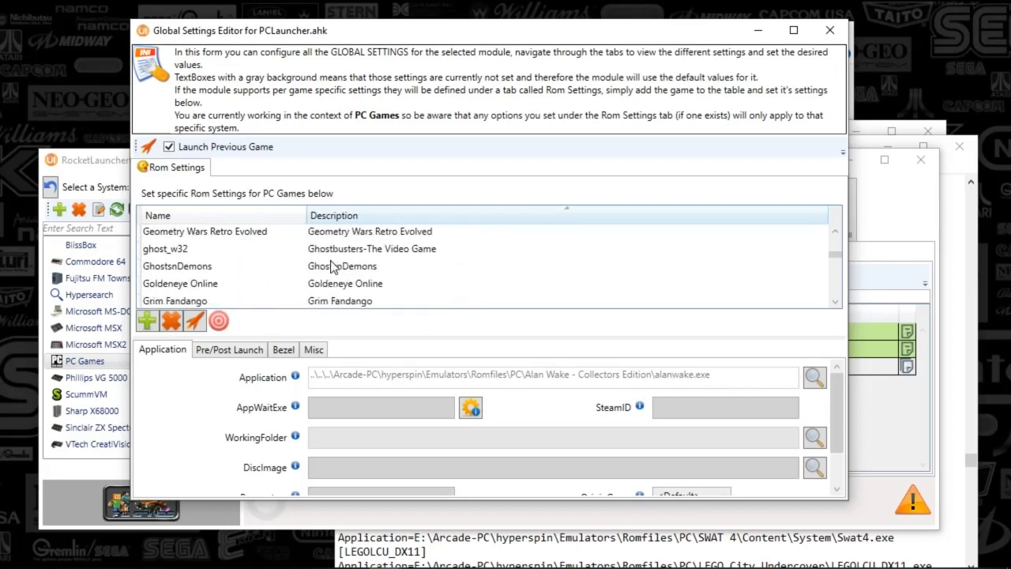
scroll("down", 3)
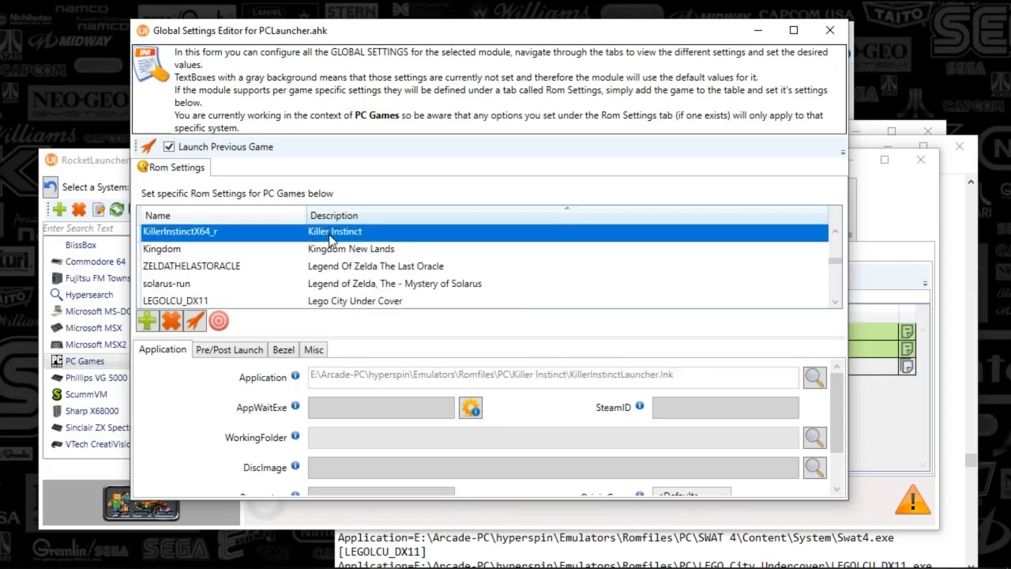
mouse_move(707, 384)
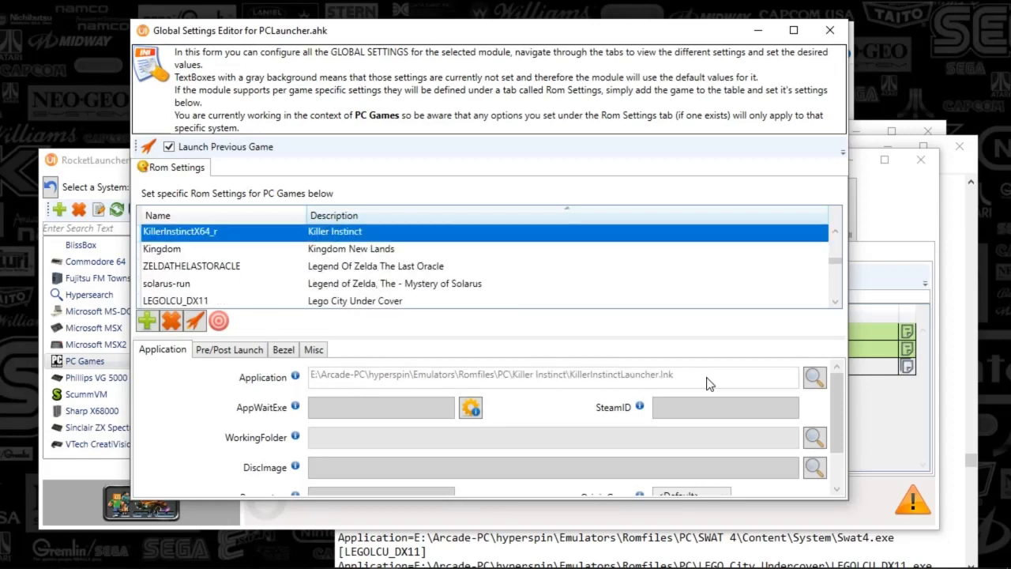
mouse_move(783, 388)
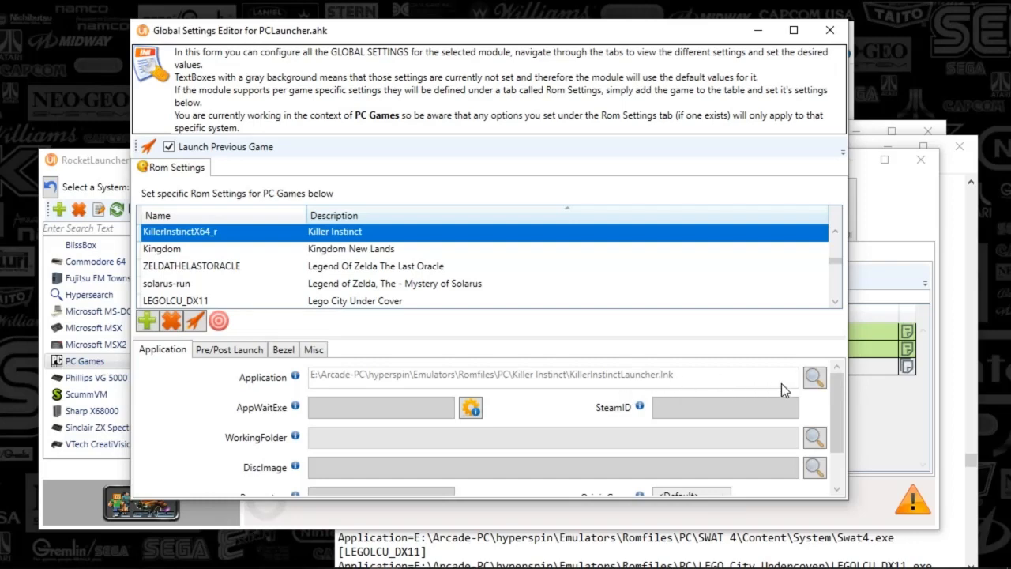
mouse_move(296, 410)
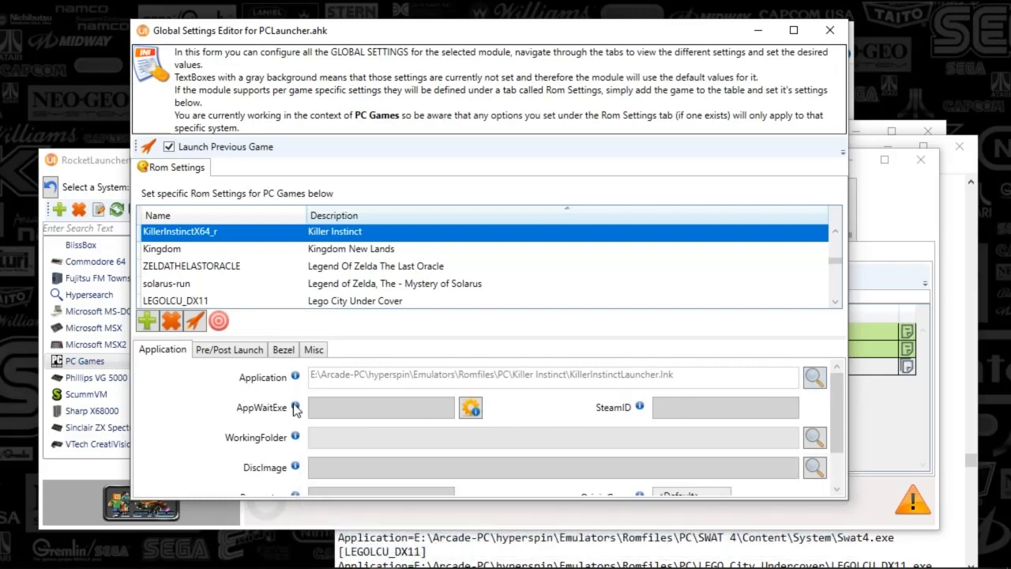
mouse_move(829, 30)
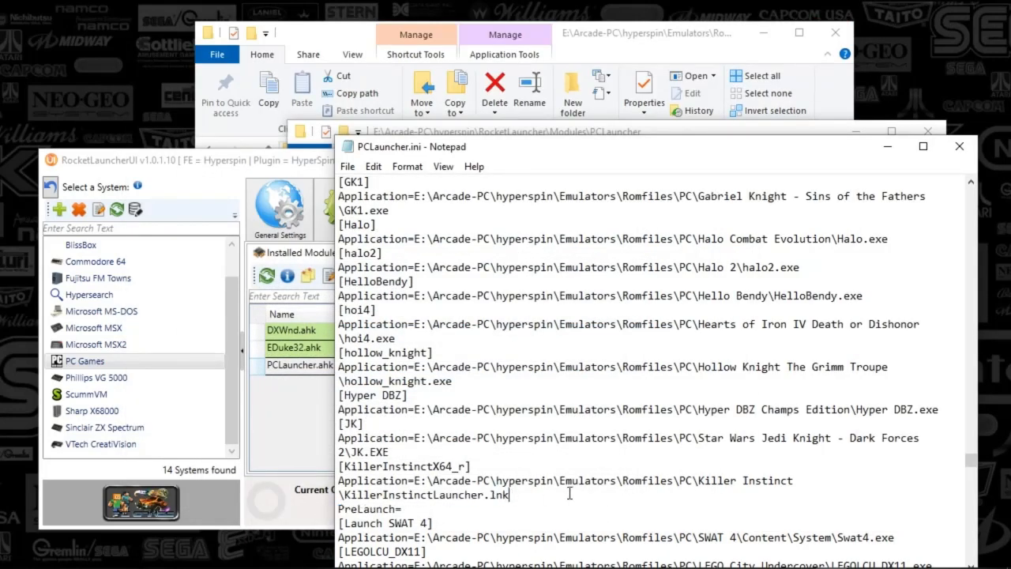
Highlight the KillerInstinctX64_r Application line ending in KillerInstinctLauncher.lnk
left_click_drag(338, 480, 510, 493)
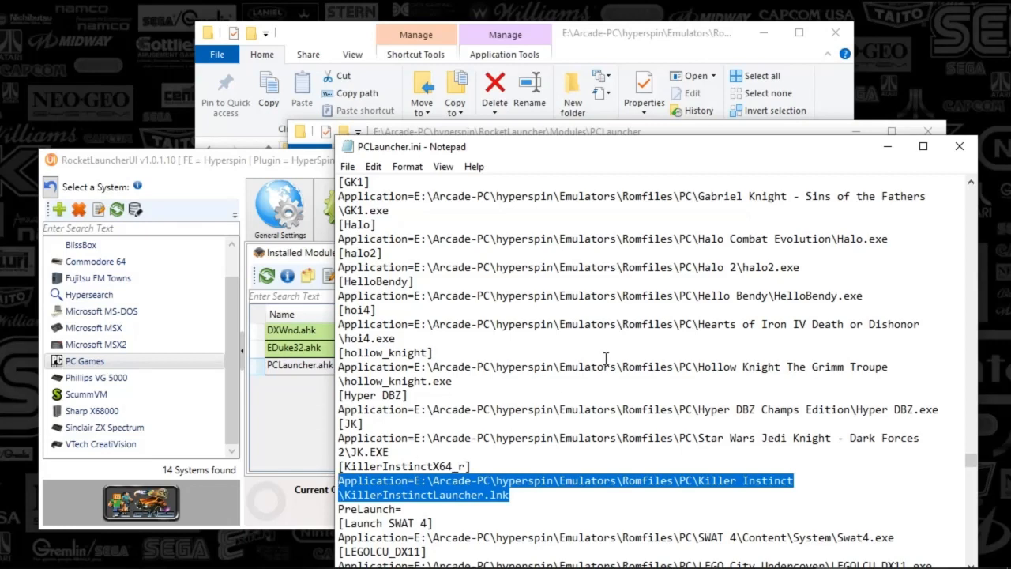
mouse_move(662, 355)
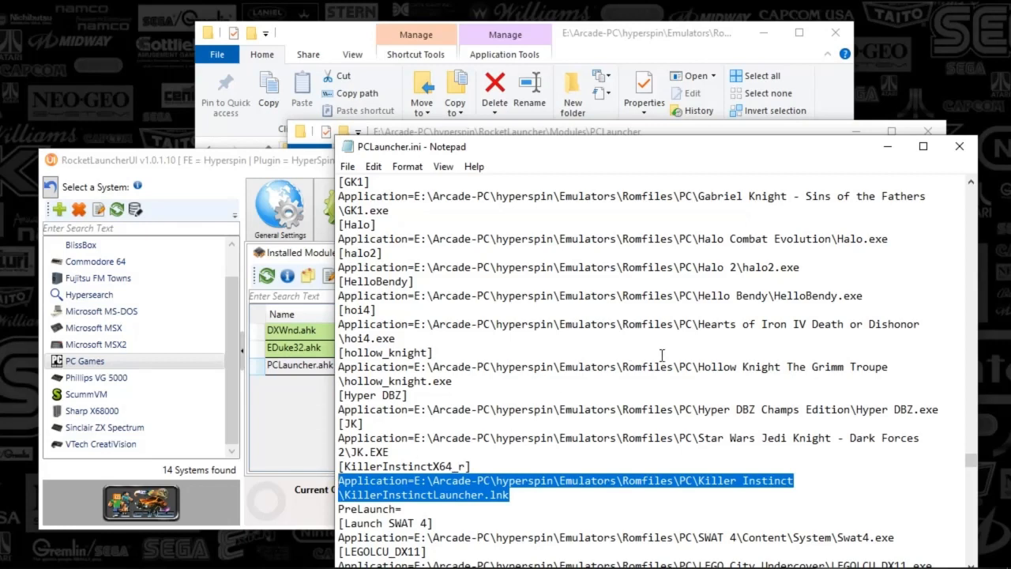
mouse_move(729, 344)
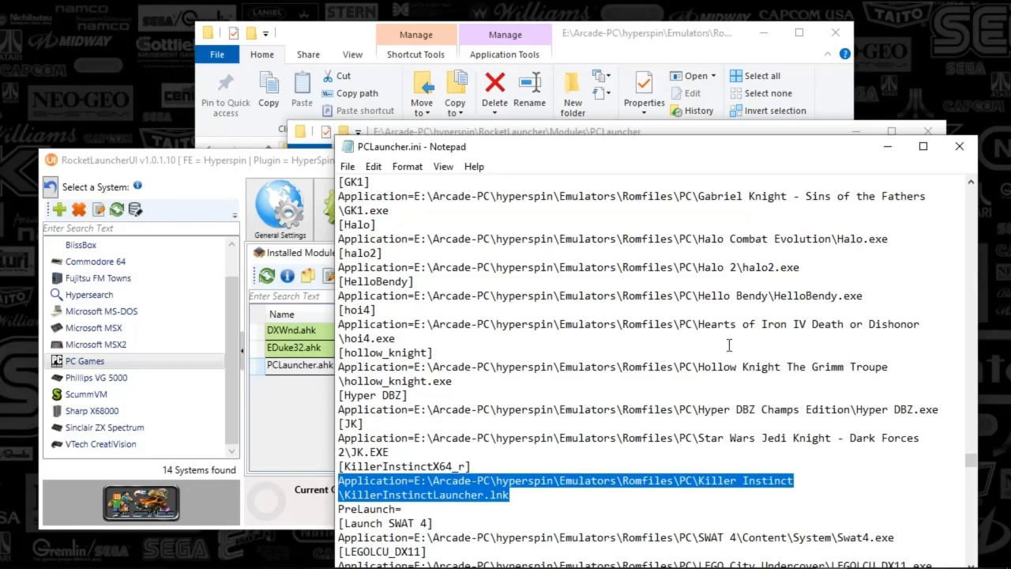
mouse_move(644, 47)
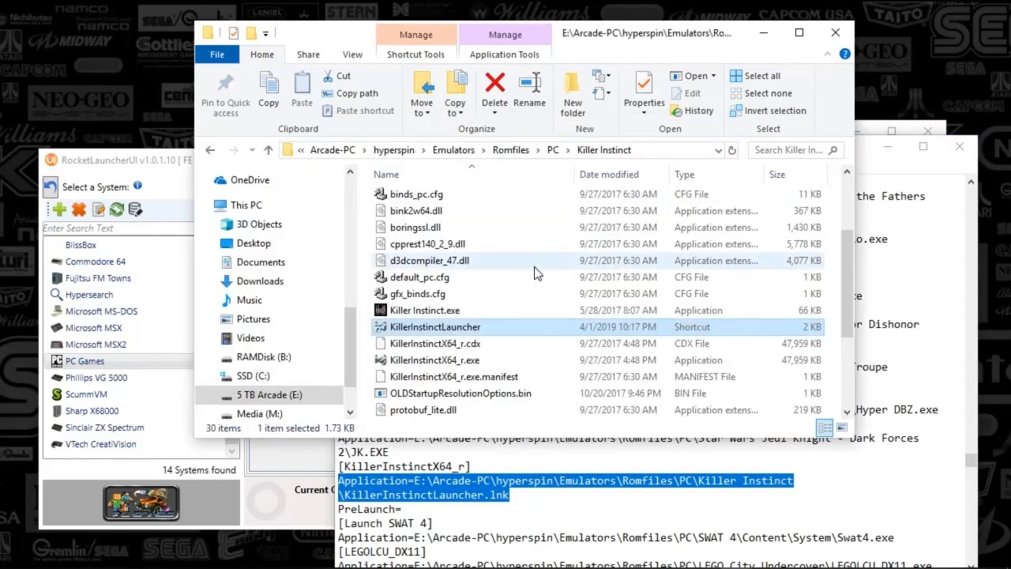
Scroll up through the Killer Instinct folder to show the KillerInstinctLauncher shortcut
scroll("up", 3)
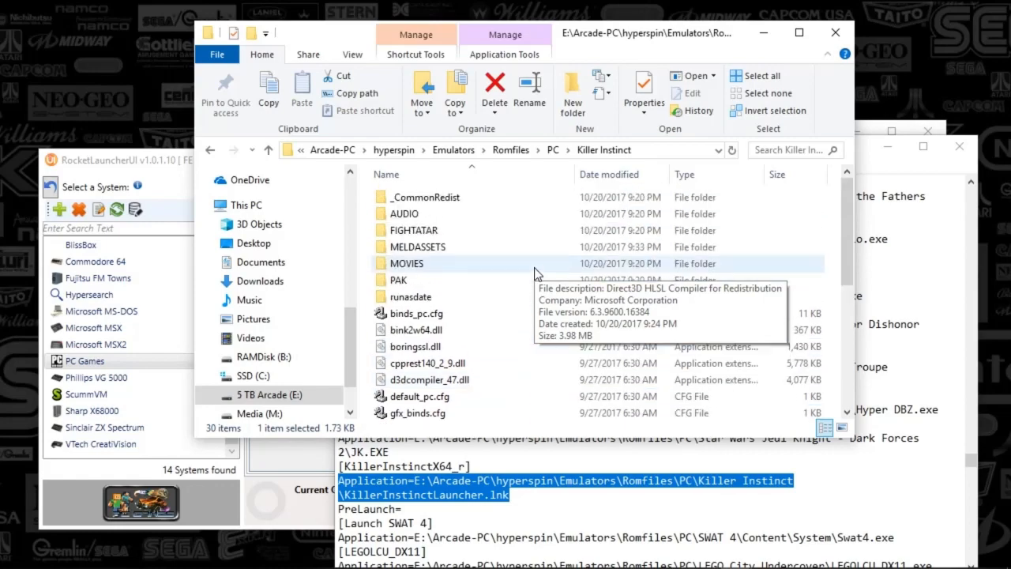
mouse_move(572, 251)
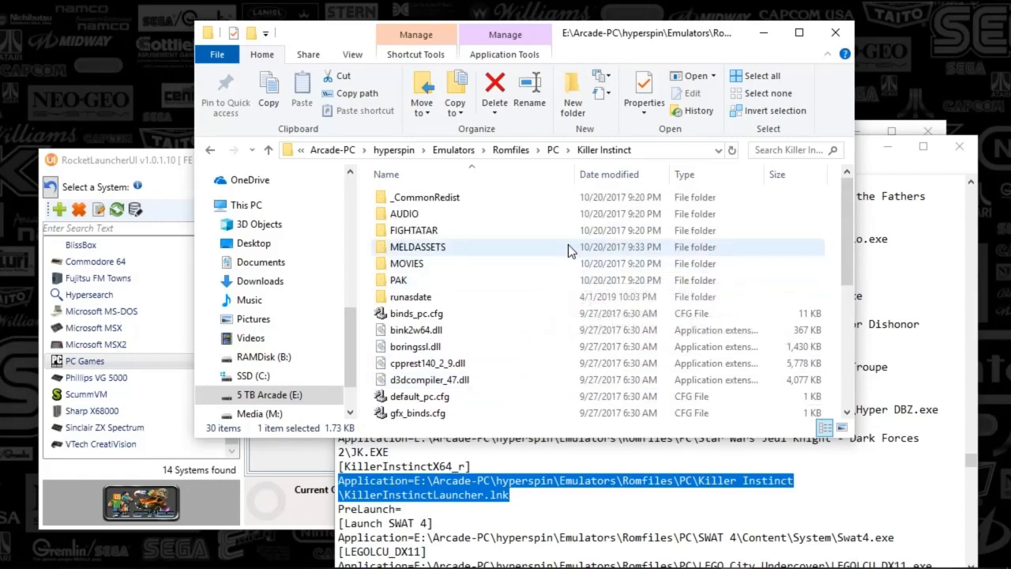